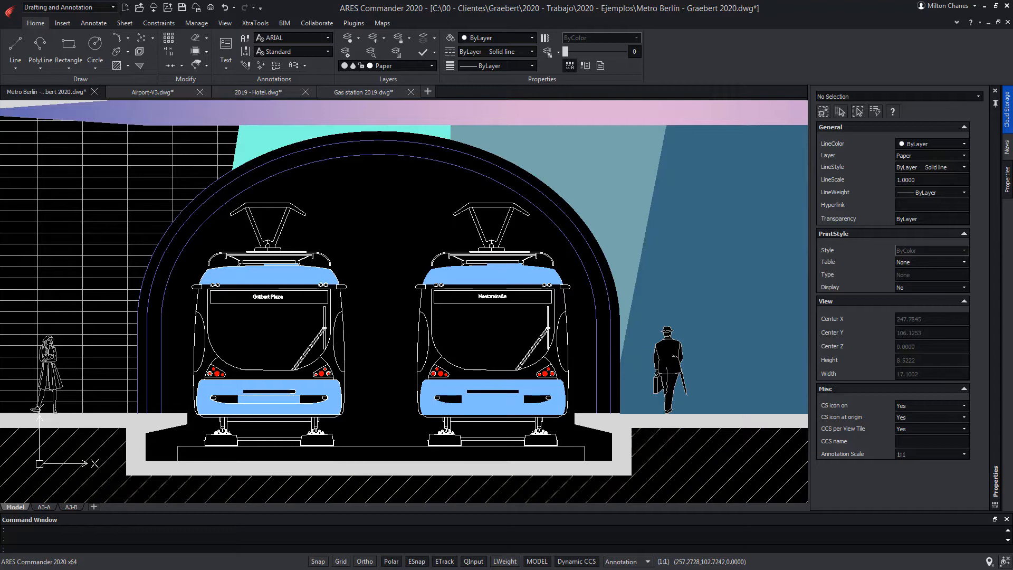
Show the Airport-V3, 2019-Hotel and Gas station 2019 drawings in turn
click(150, 92)
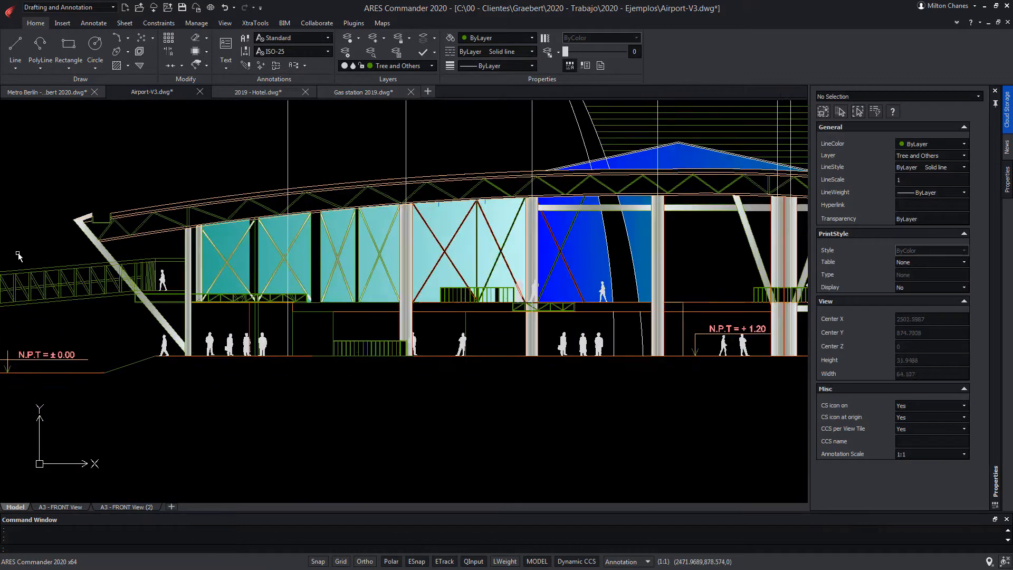
click(258, 92)
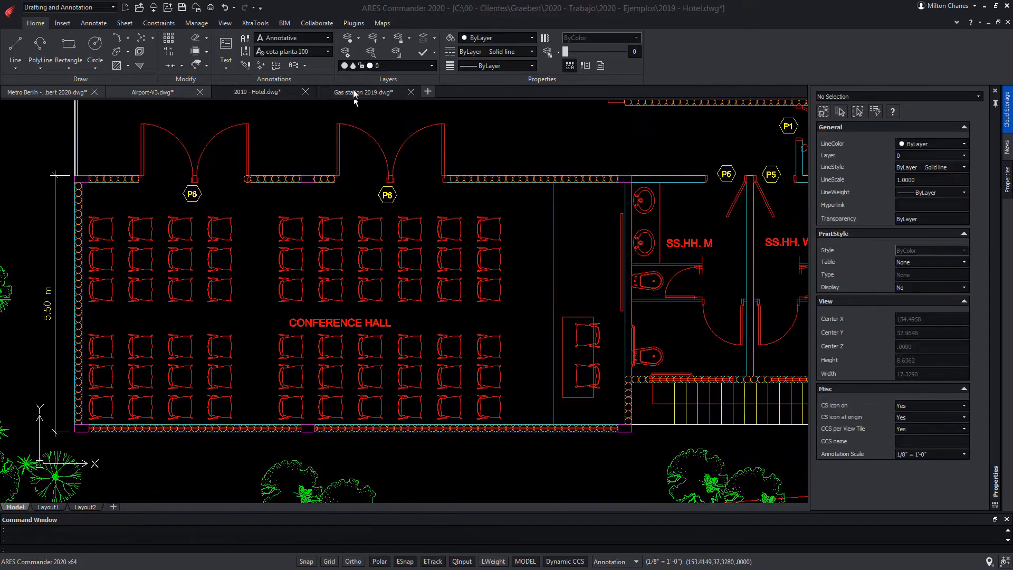
click(363, 91)
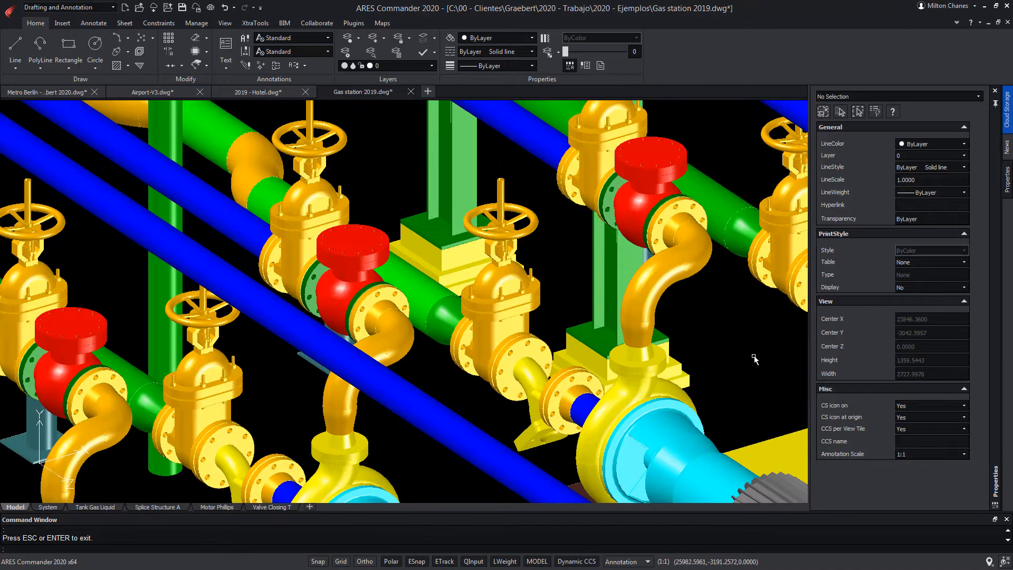
Page through the Tank Gas Liquid, Splice Structure A and Motor Phillips sheet layouts
click(95, 506)
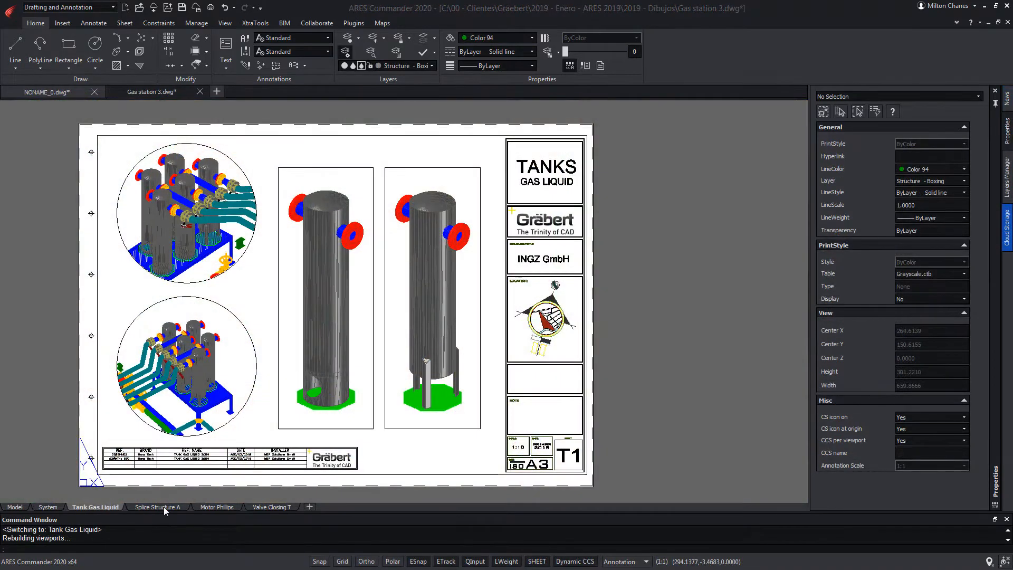
click(157, 507)
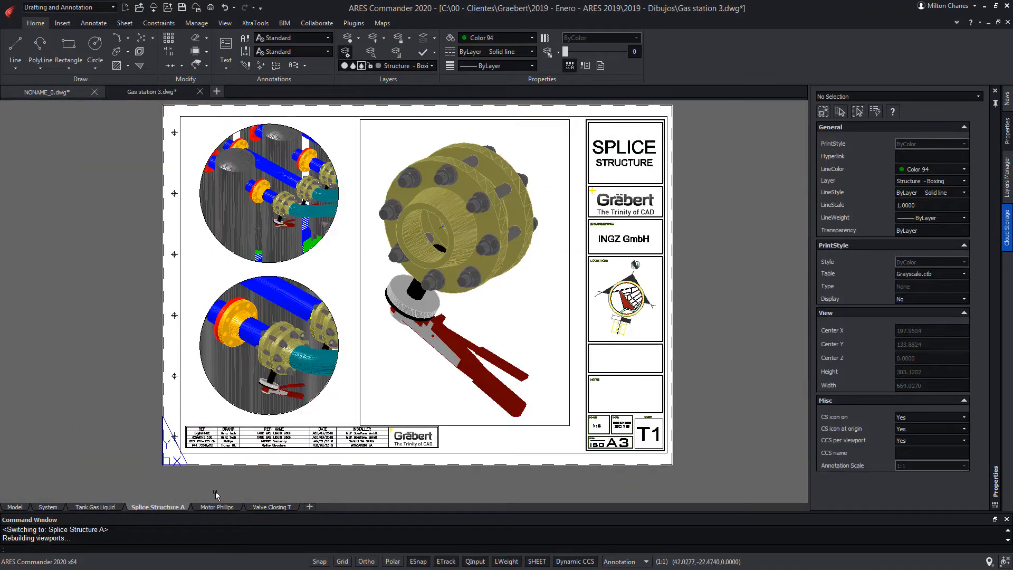
click(216, 506)
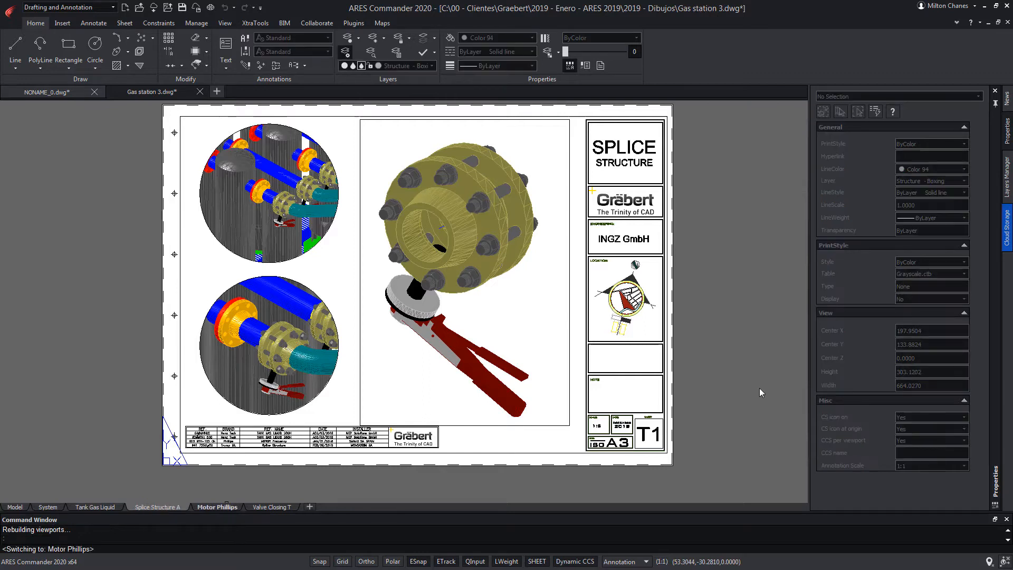
click(217, 506)
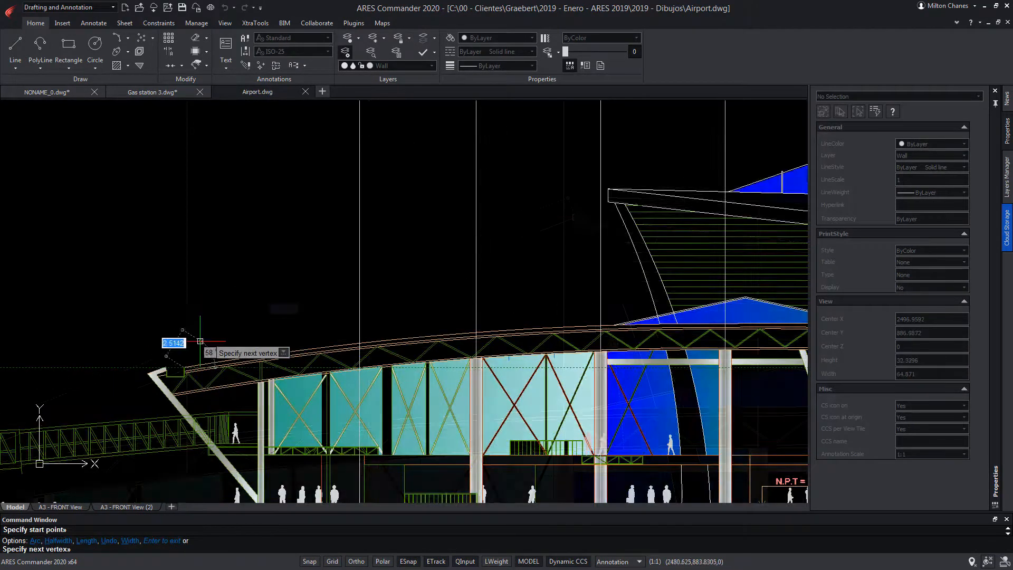
Finish the current polyline and start a new one at the roof corner, entering TR
right_click(574, 215)
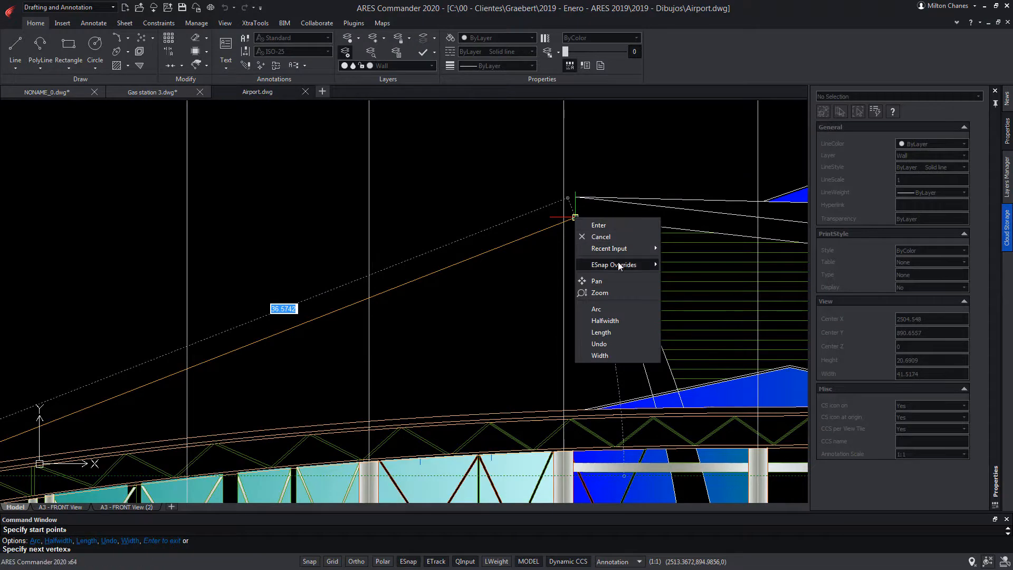
click(598, 225)
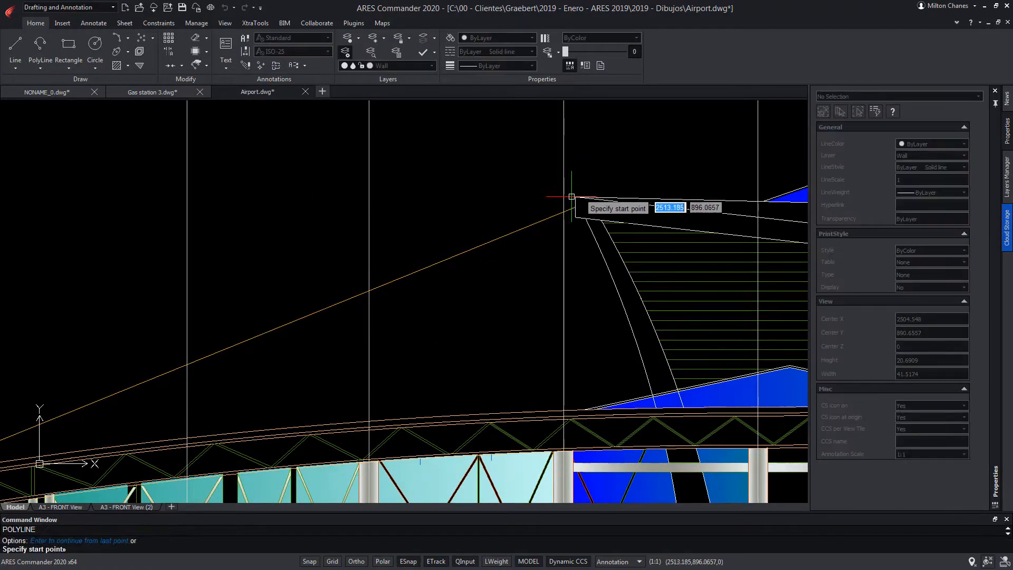
click(572, 197)
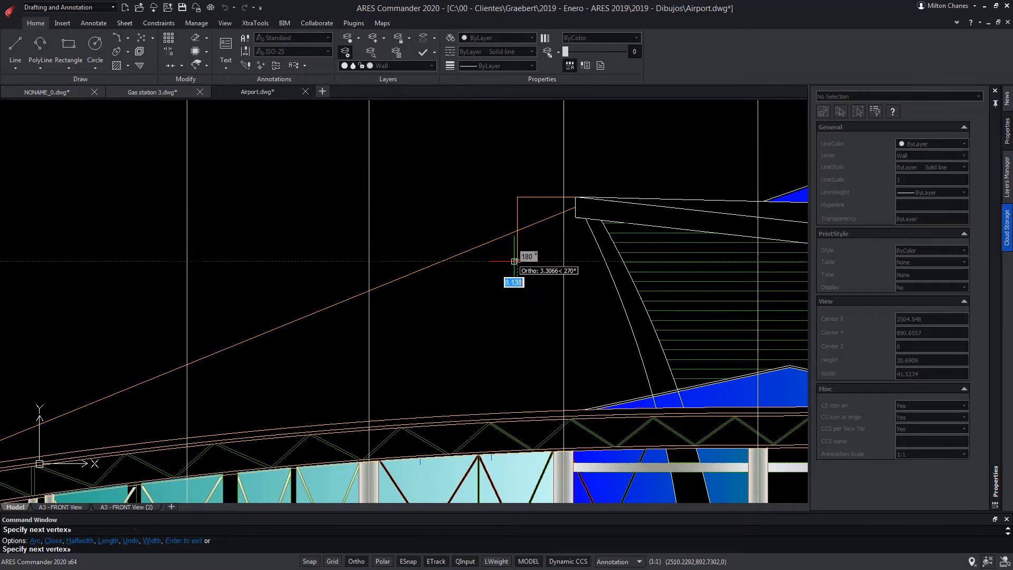
text(TR)
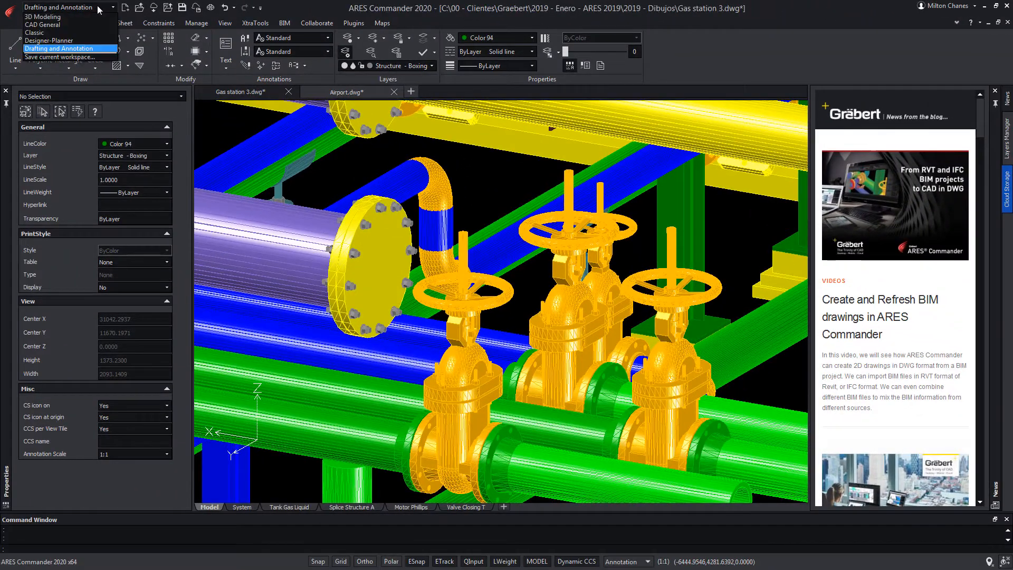
mouse_move(43, 25)
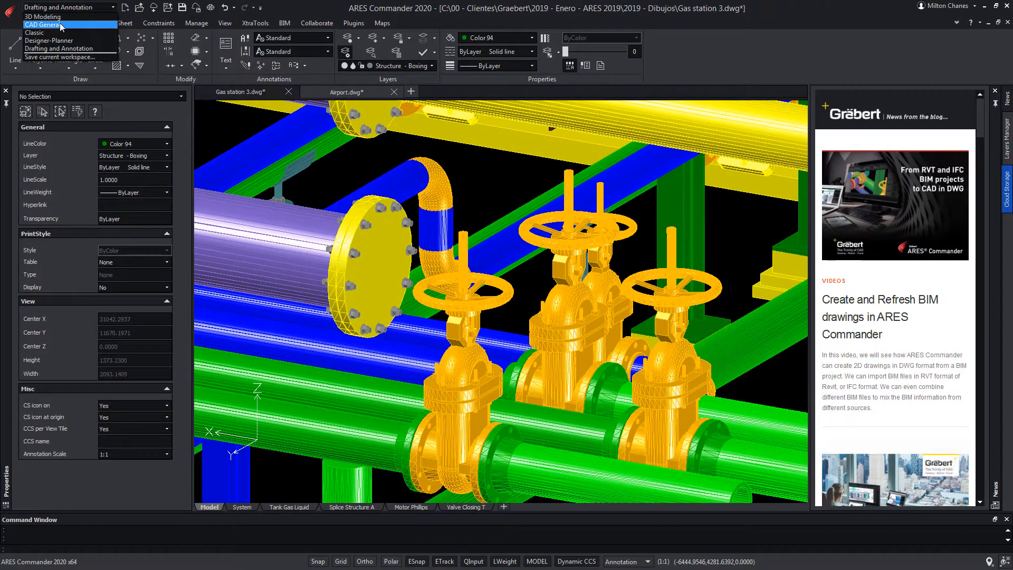
Switch the interface to the CAD General workspace
click(42, 25)
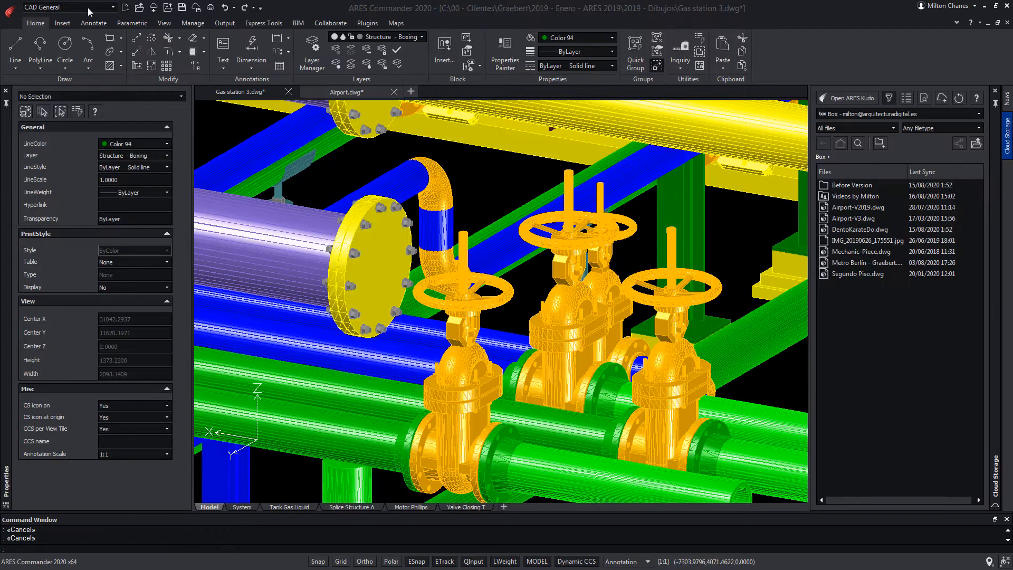
click(125, 7)
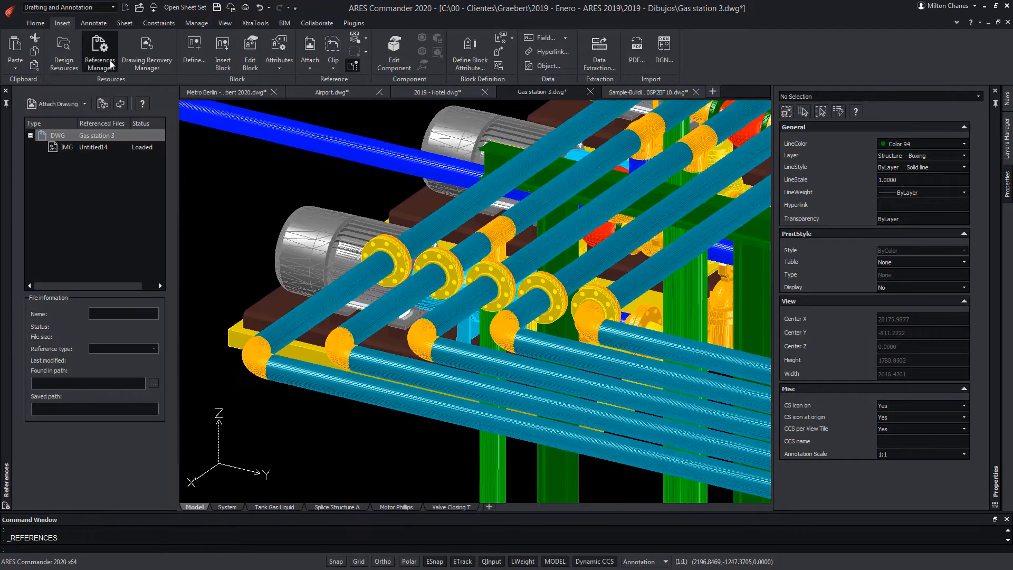
mouse_move(102, 79)
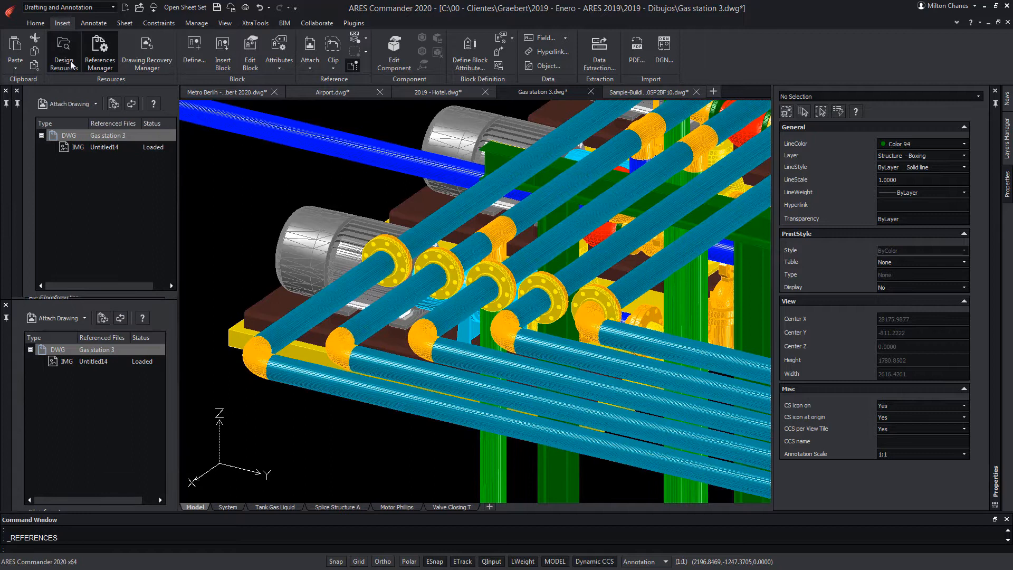
Browse the Design Resources block library, then show the Tank Gas Liquid sheet
click(63, 51)
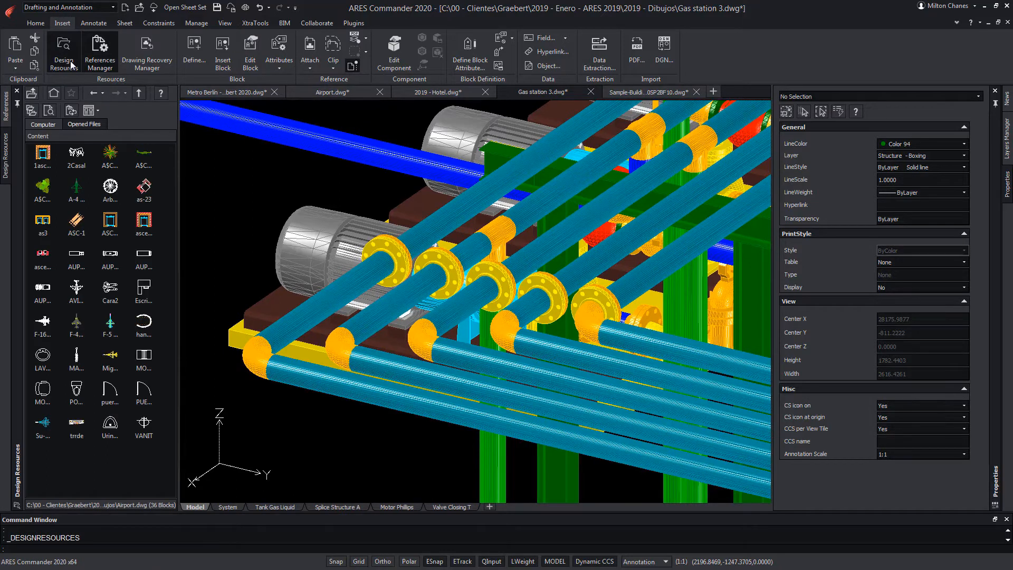
click(95, 507)
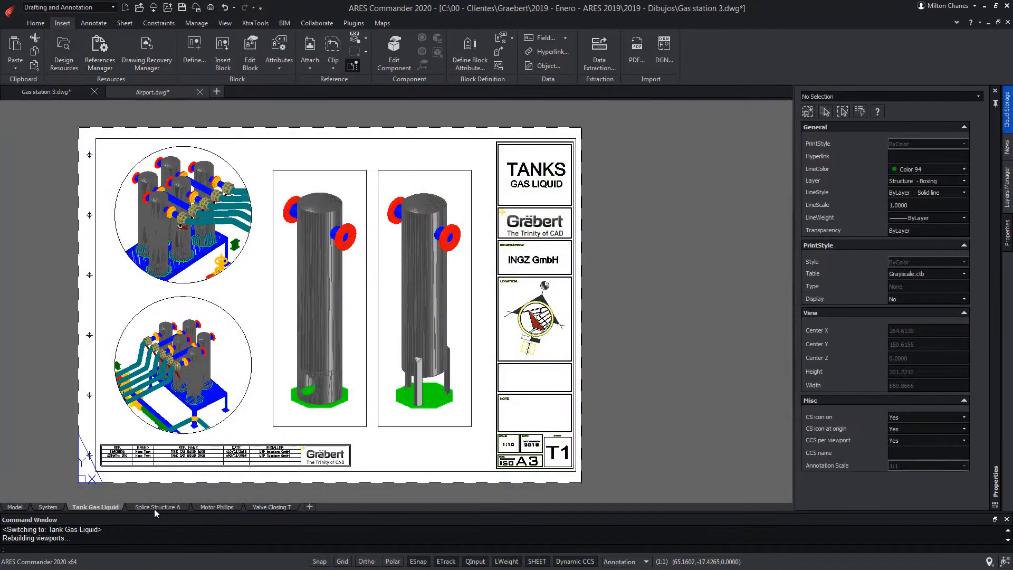
Show the Splice Structure A and Motor Phillips sheet layouts of Gas station 3
click(156, 506)
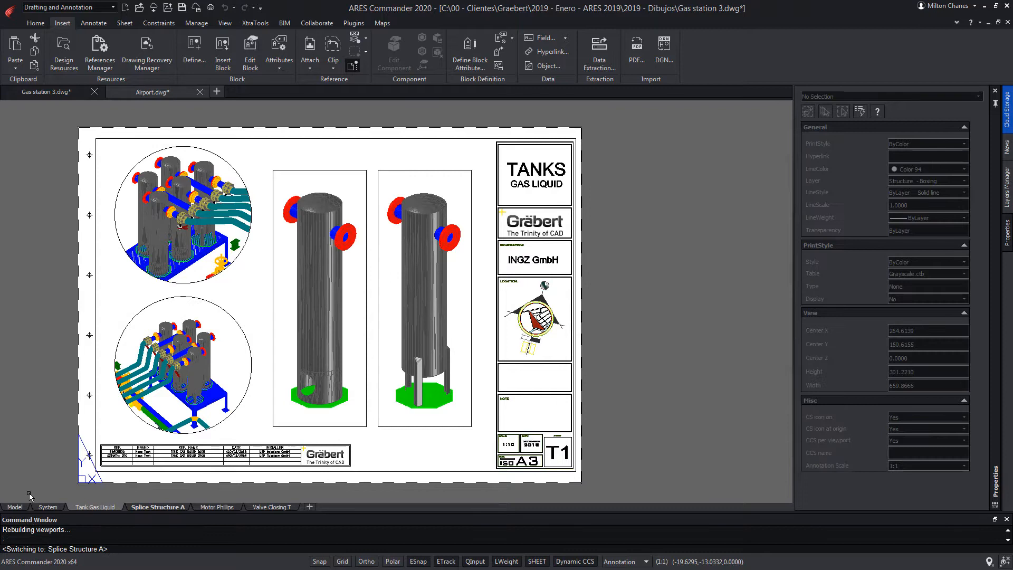
click(158, 507)
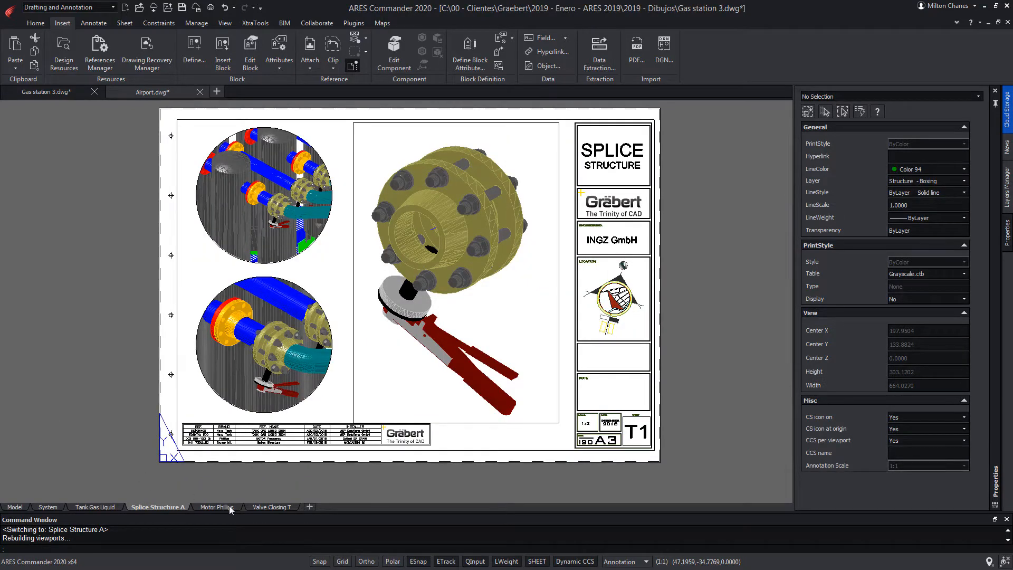
click(217, 506)
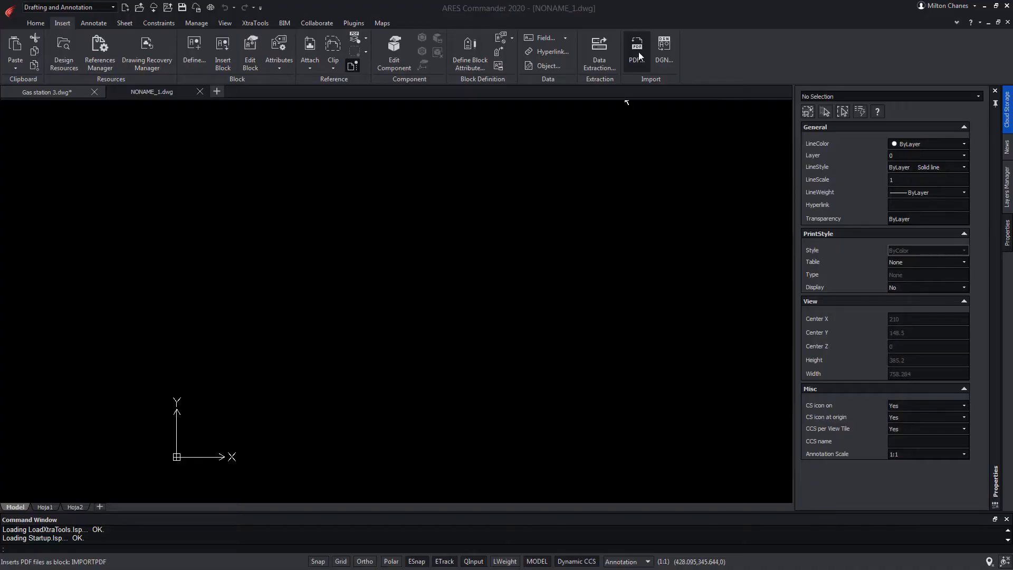
Import the Metro Berlin PDF and select entities in its title block
click(635, 49)
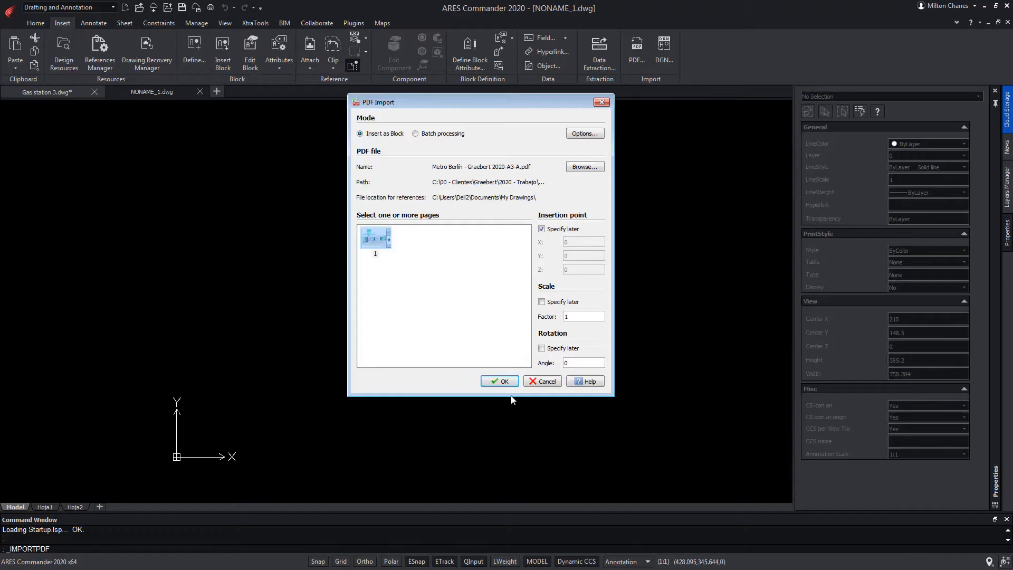
click(498, 380)
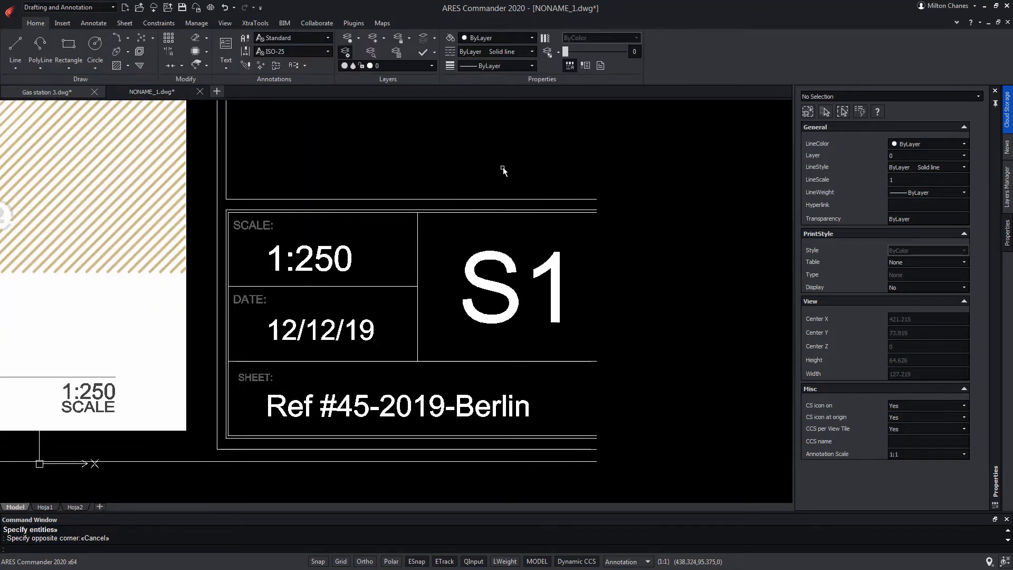
click(261, 276)
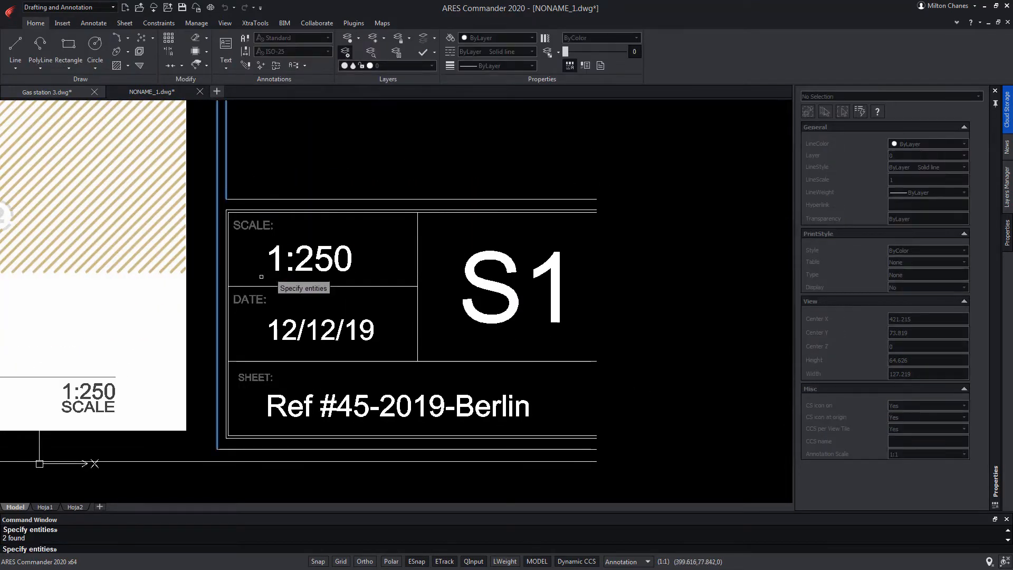
click(417, 162)
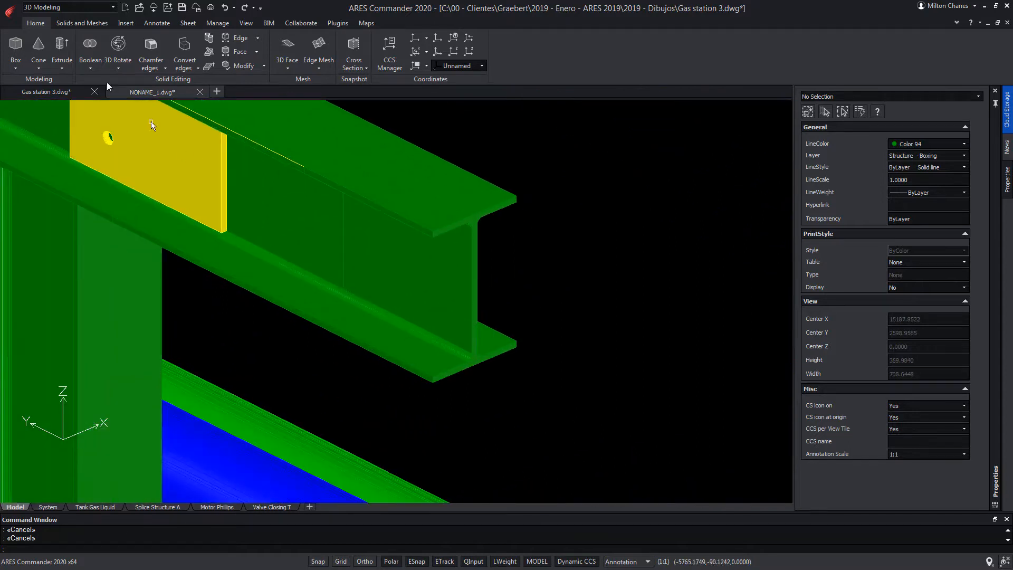
Start Push and Pull solid editing from the Extrude command list
click(62, 51)
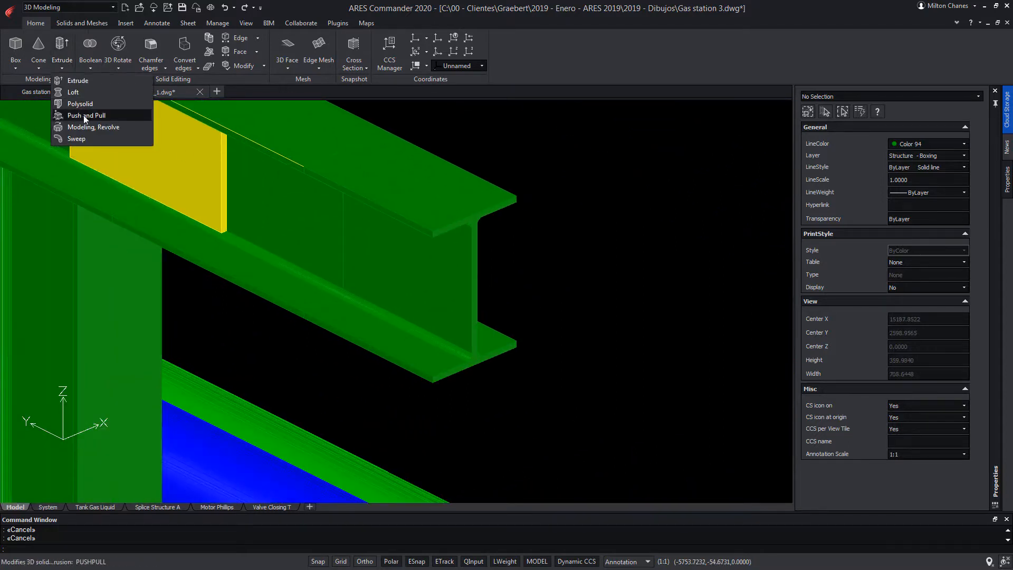
click(86, 114)
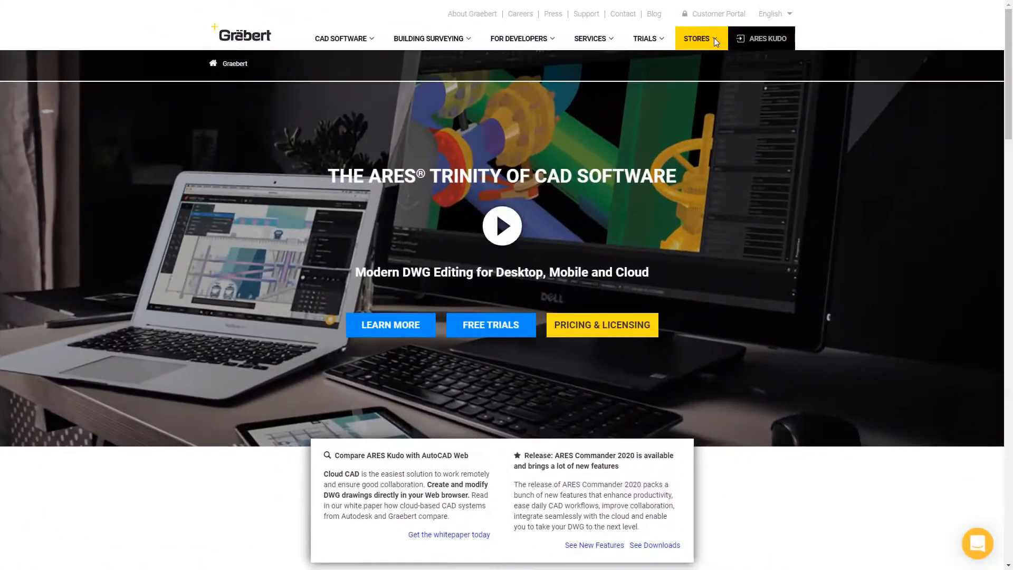
Review the licensing page's 250€ annual, 695€ three-year and 795€ perpetual plans
click(697, 38)
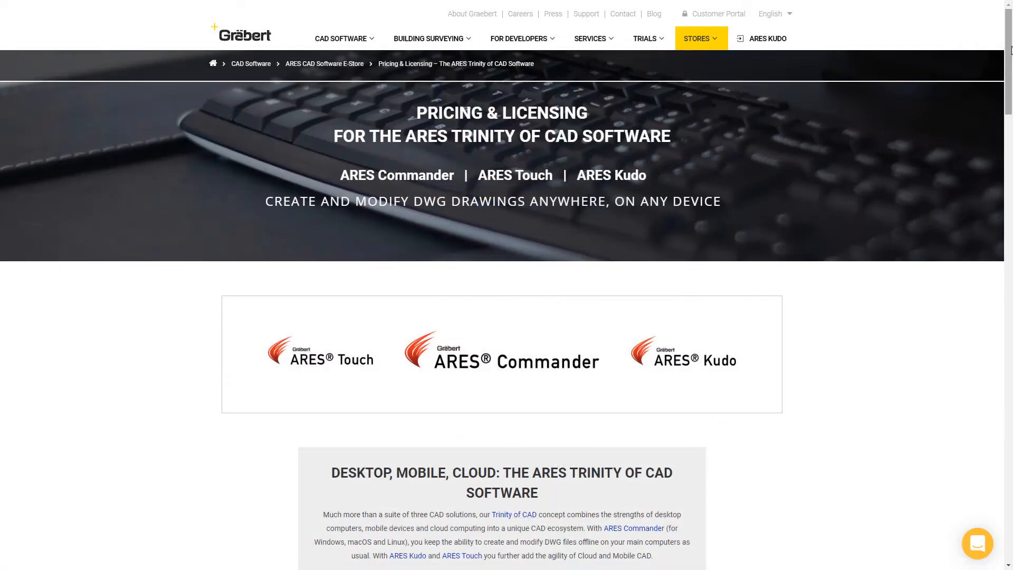
scroll(down, 3)
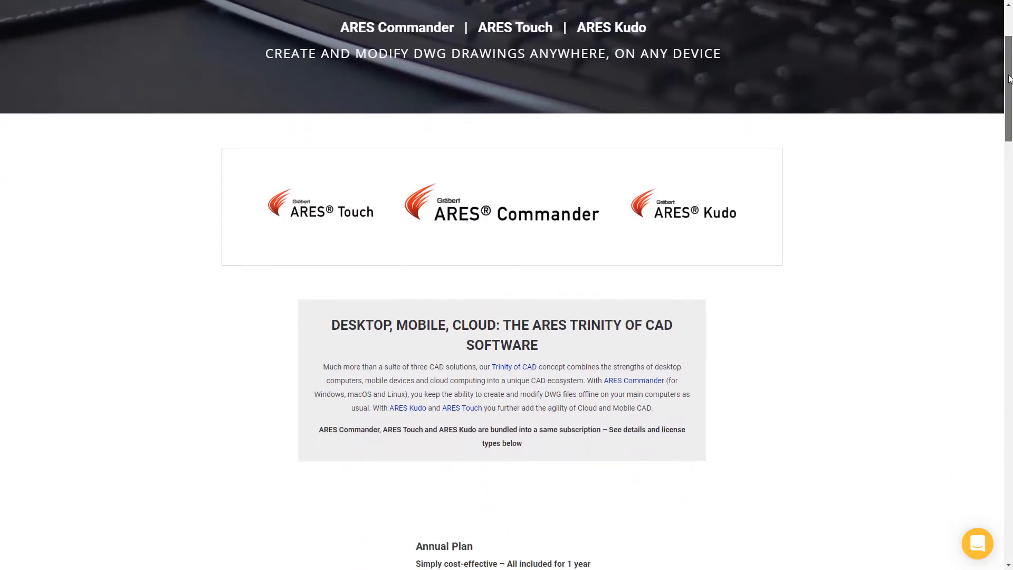
scroll(down, 3)
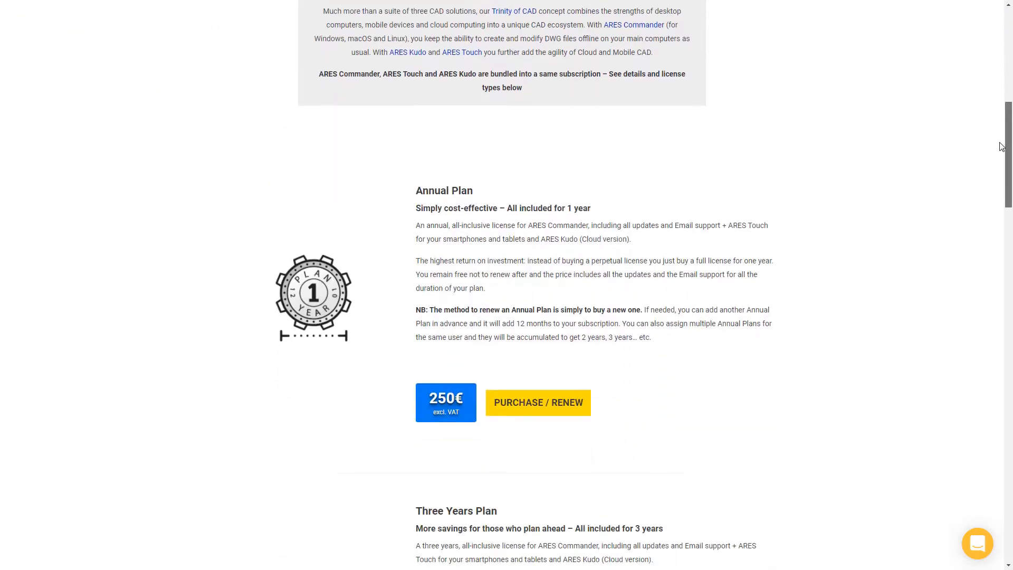
scroll(down, 3)
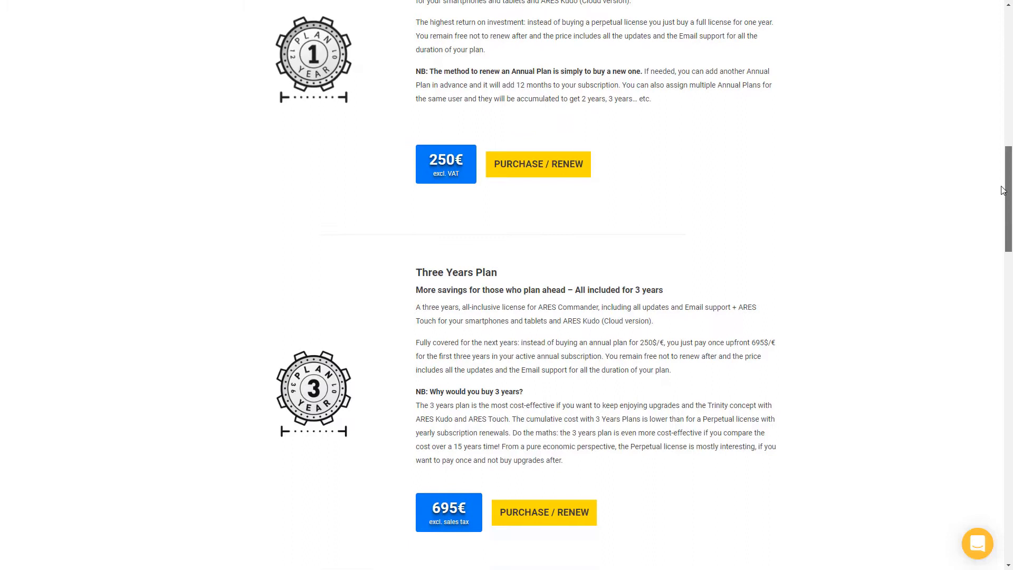
scroll(down, 3)
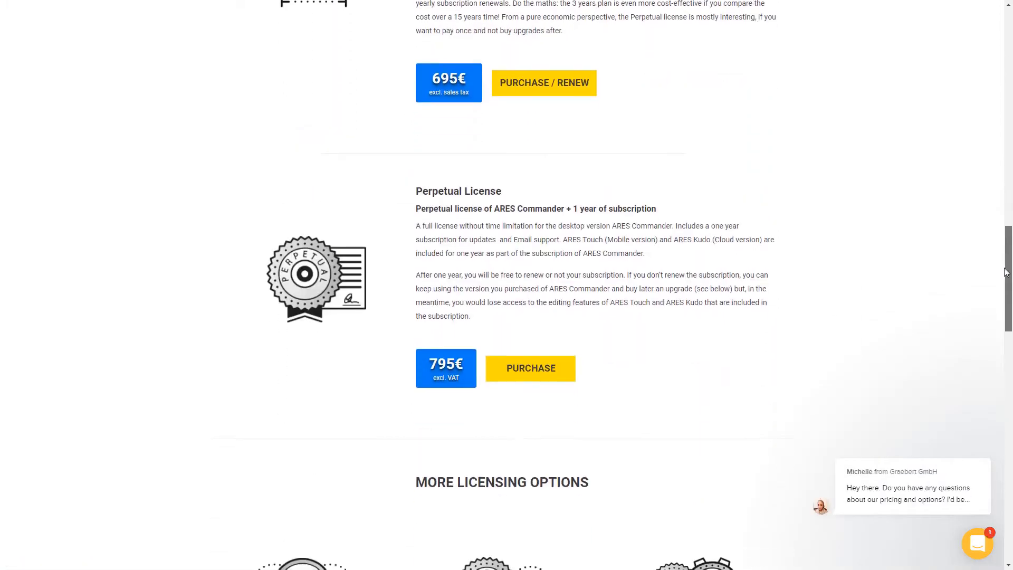
scroll(down, 3)
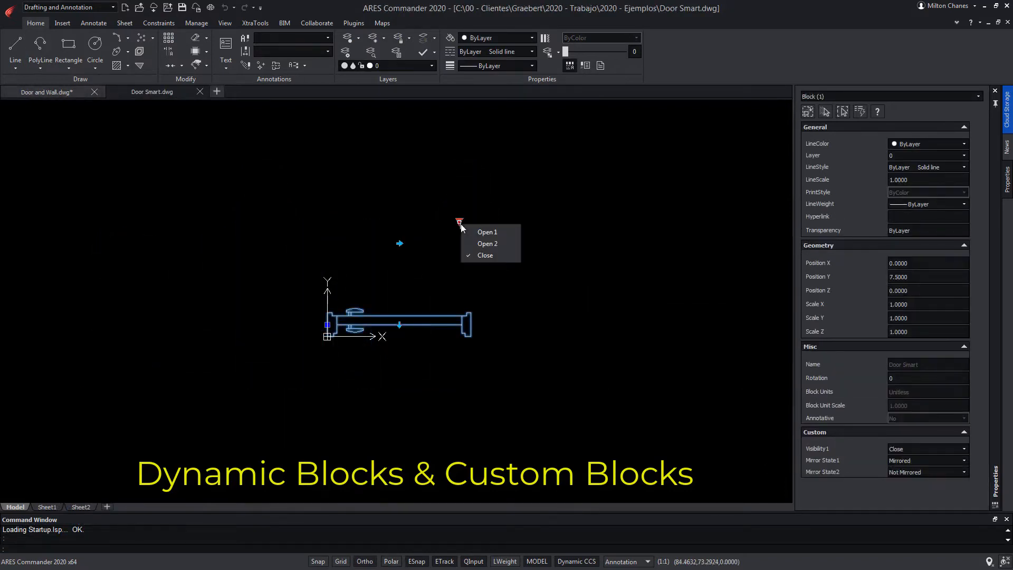
Swing the door block to Open 2, then PowerTrim along a path through the hatched grid
click(487, 243)
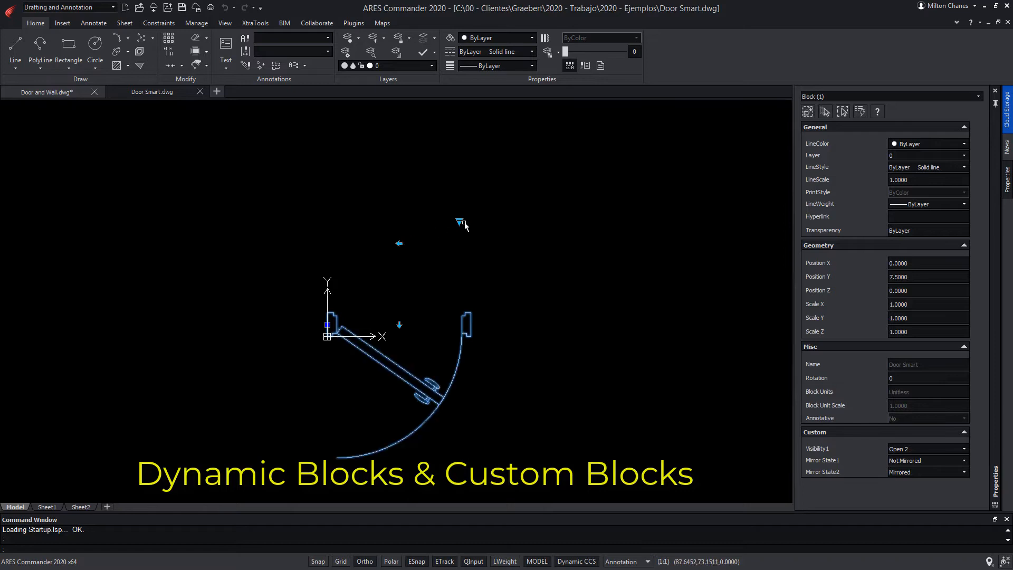
key(Escape)
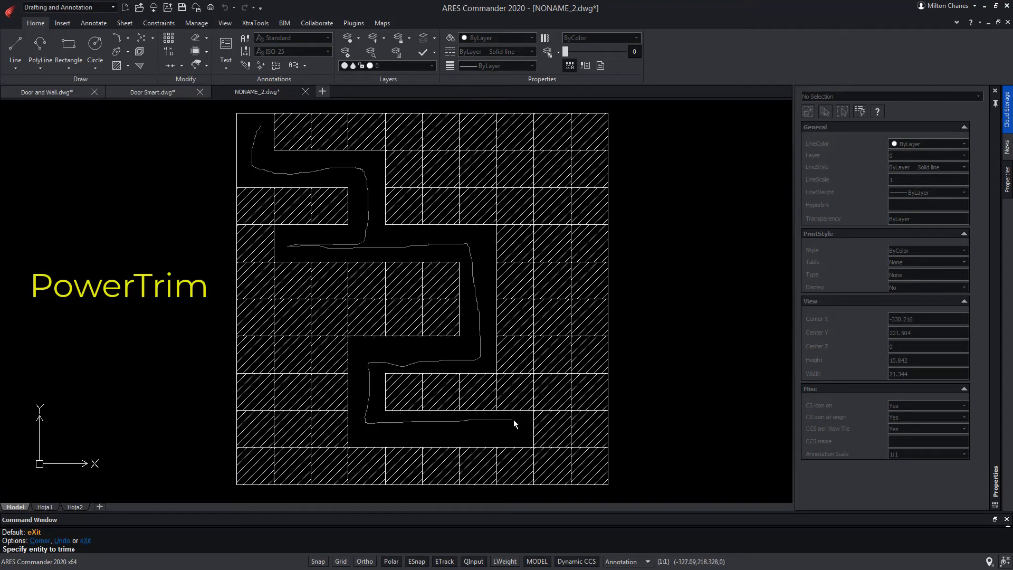
click(270, 410)
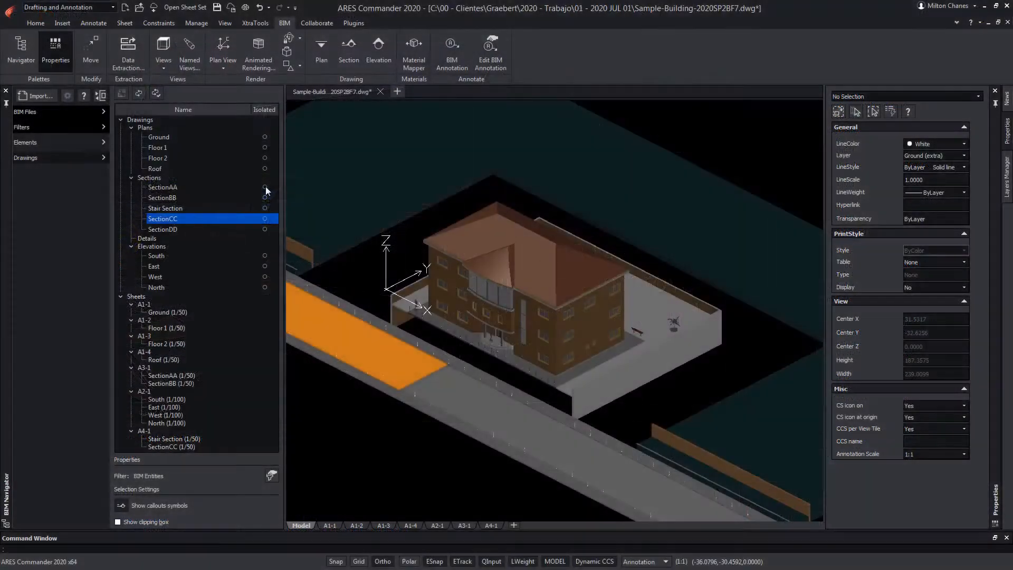
Show the Floor 1 plan in the BIM Navigator, then view sheets A1-1 and A1-3 of the building set
double_click(157, 148)
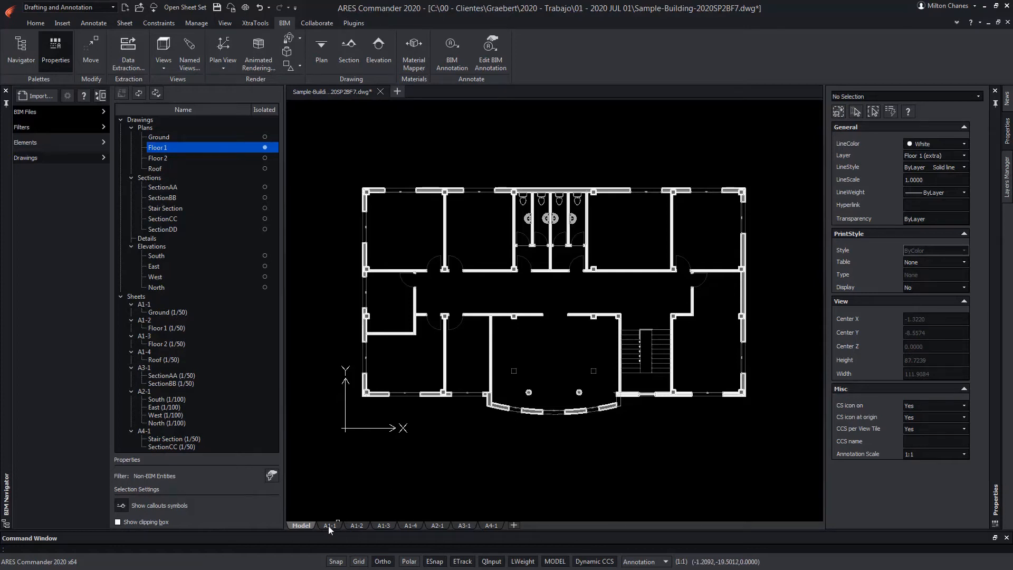
click(329, 526)
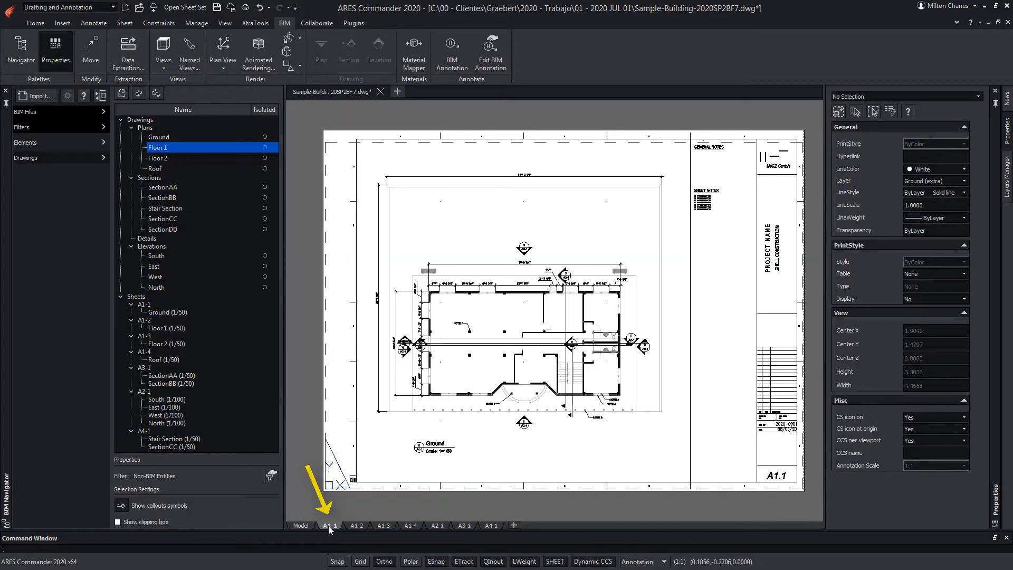
click(383, 525)
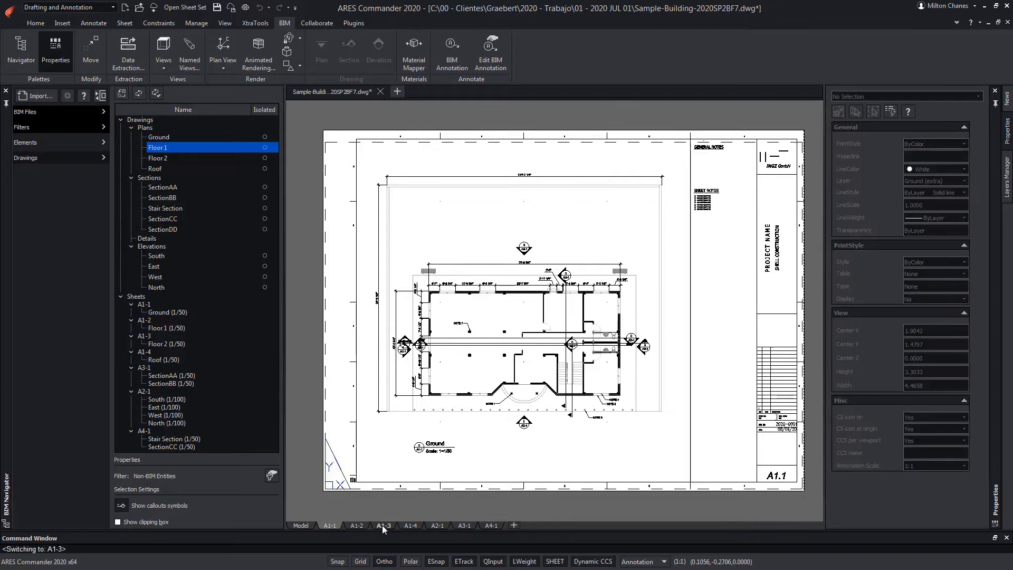
click(383, 524)
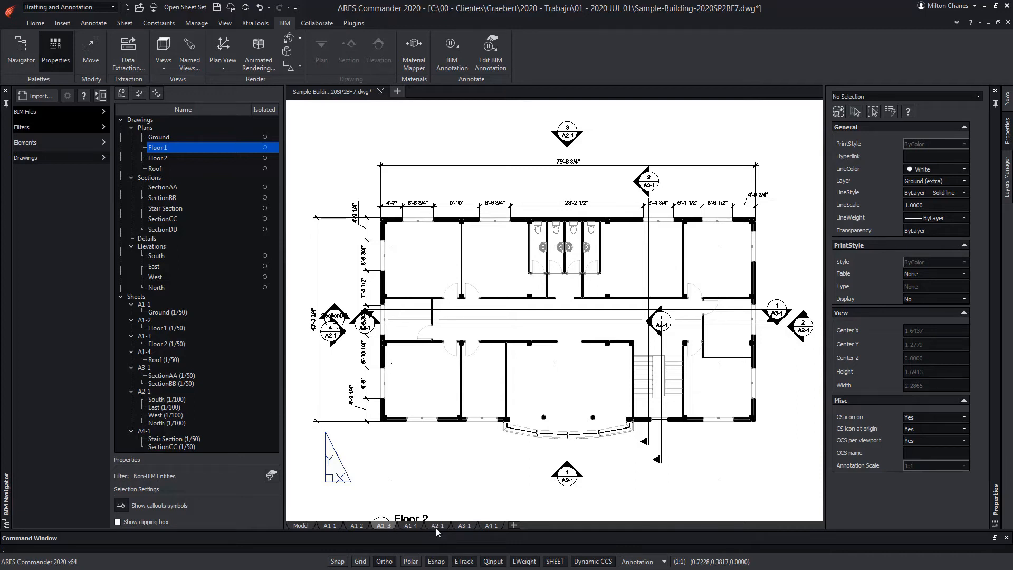
click(338, 22)
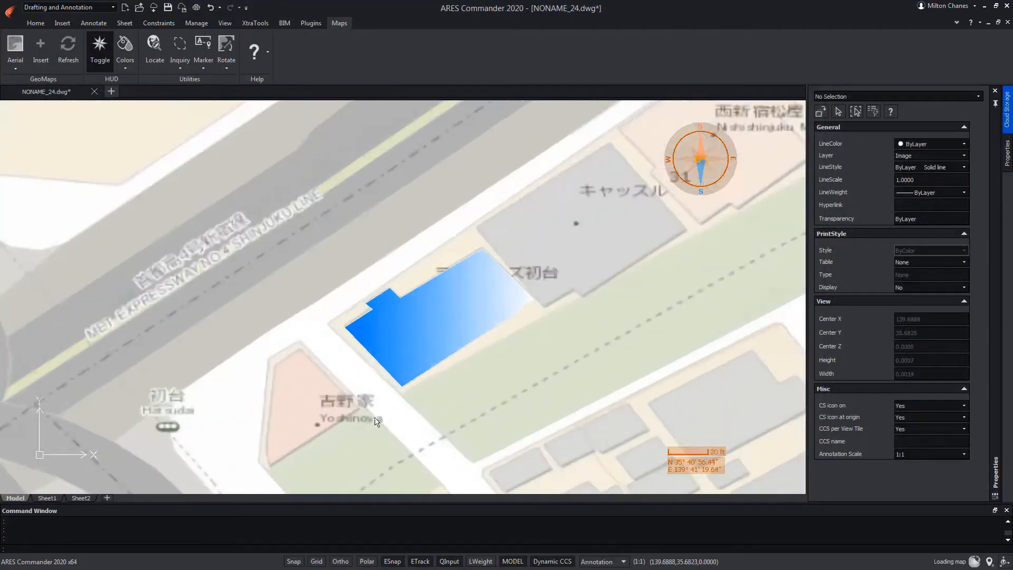
Zoom in on the Hatsudai street map under the blue building footprint
scroll(up, 3)
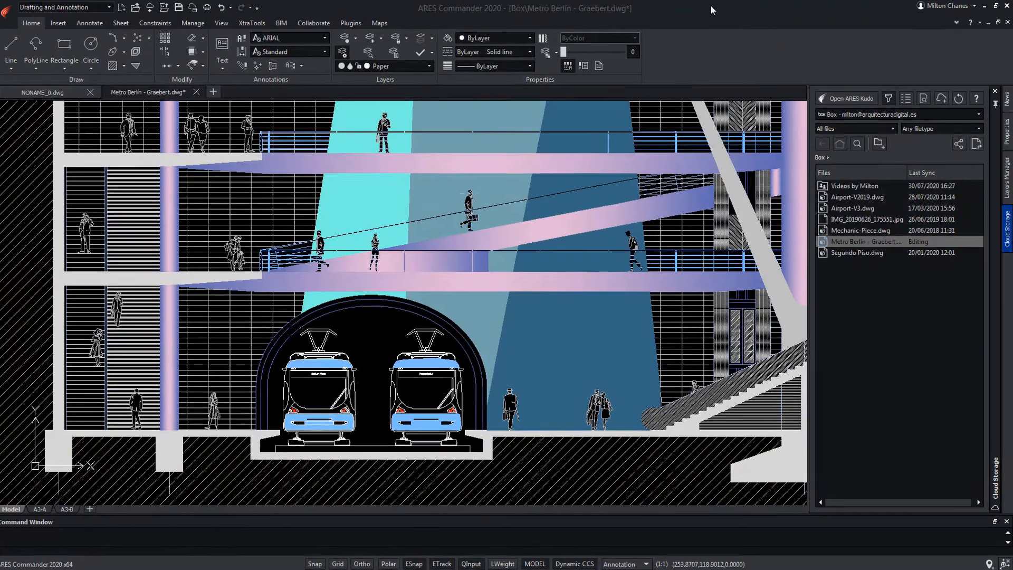
Create and copy a 15-day share link for the Metro Berlin drawing from Cloud Storage
right_click(865, 240)
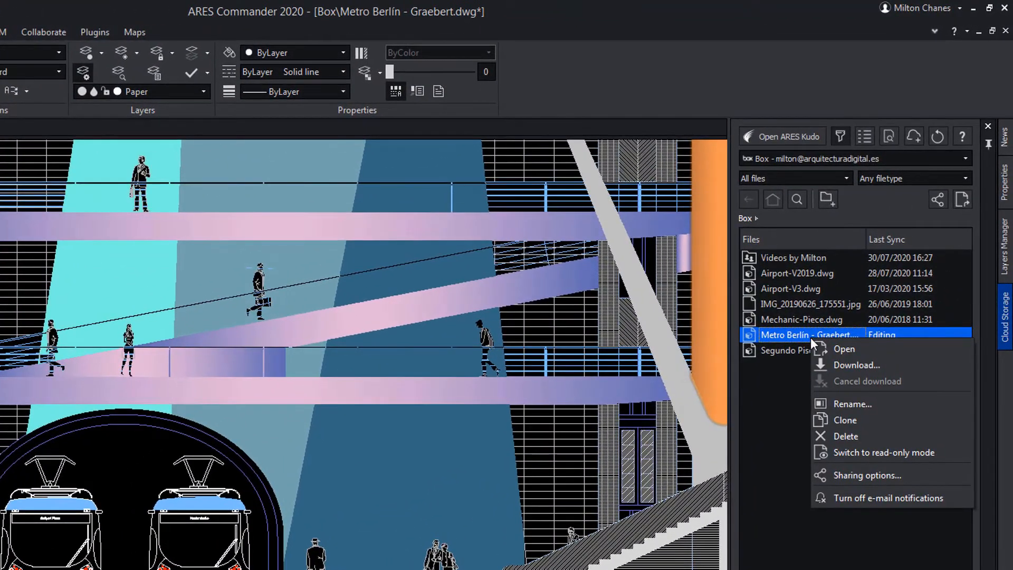
mouse_move(876, 475)
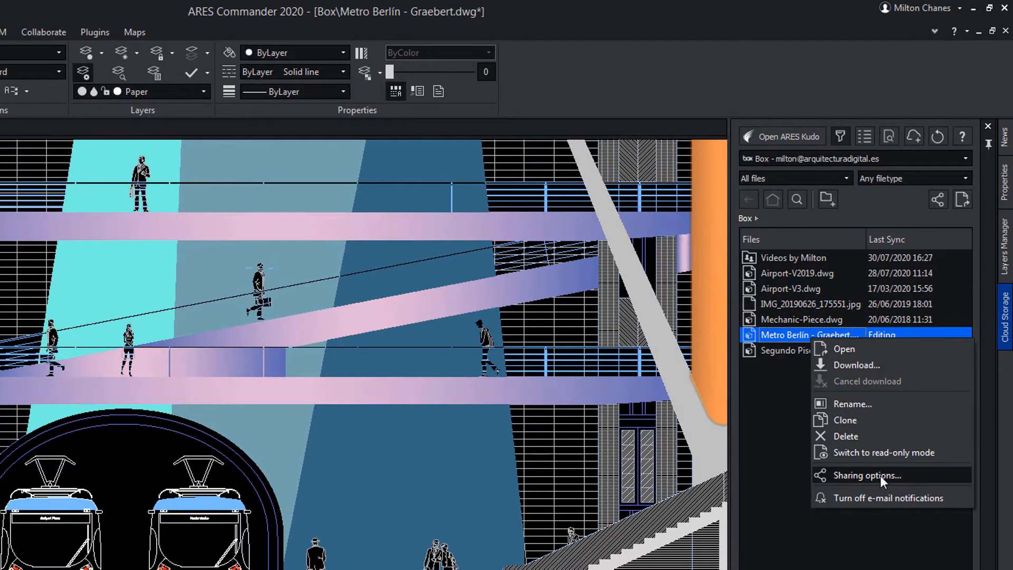
click(859, 475)
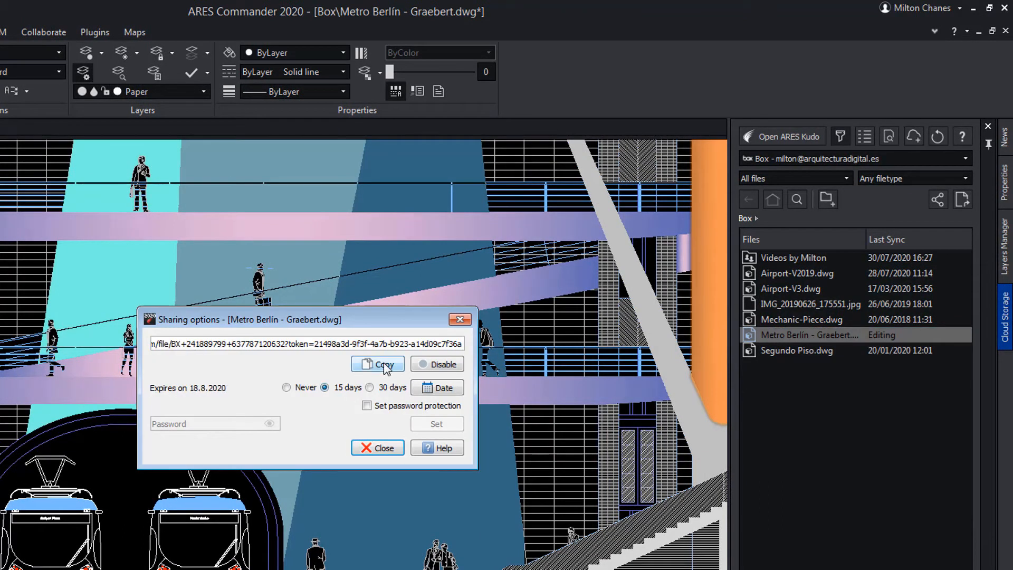
click(378, 364)
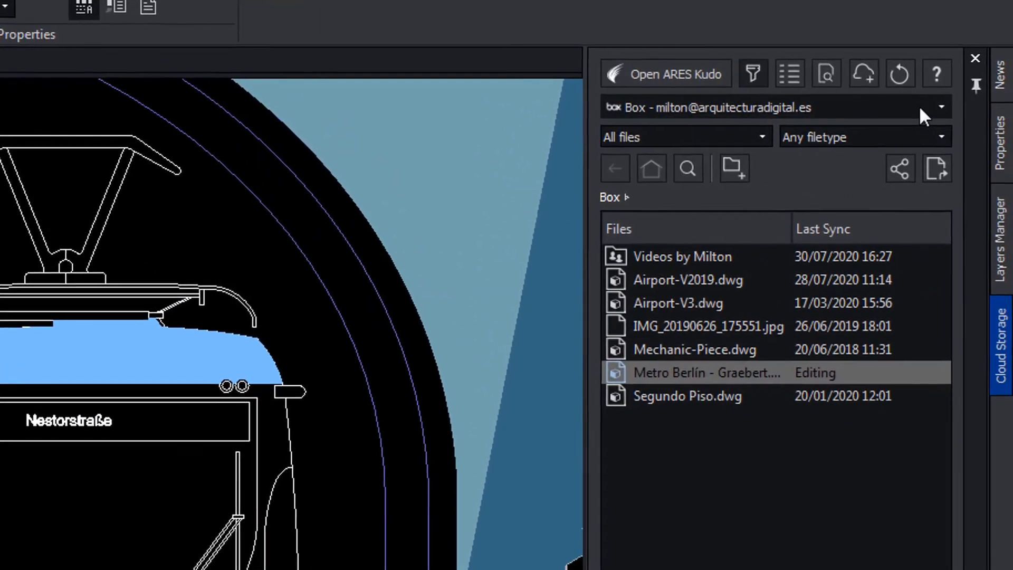
Review the Box, Dropbox and Google Drive accounts and launch Metro Berlin from Box
click(939, 107)
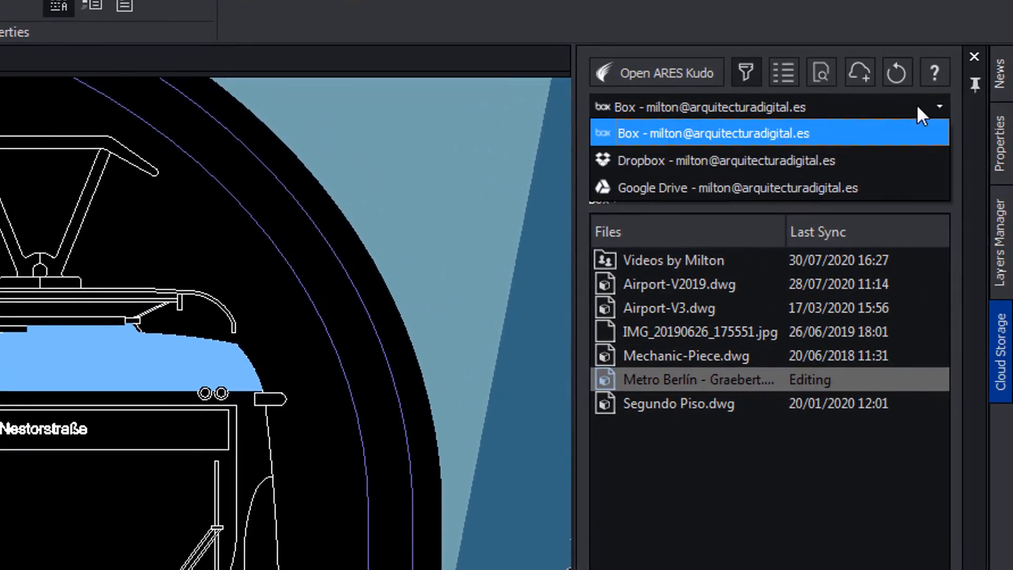
mouse_move(909, 161)
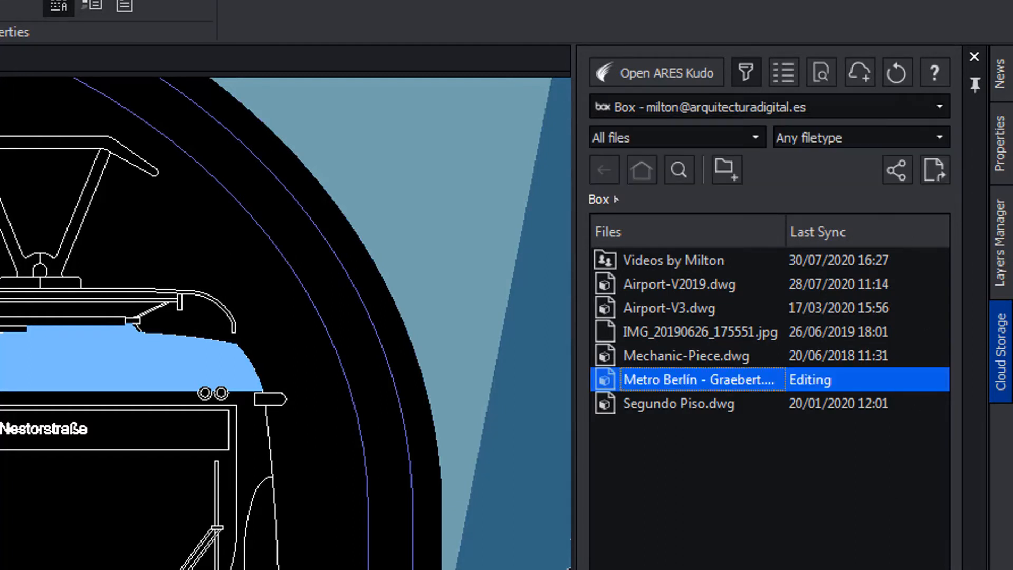
double_click(698, 378)
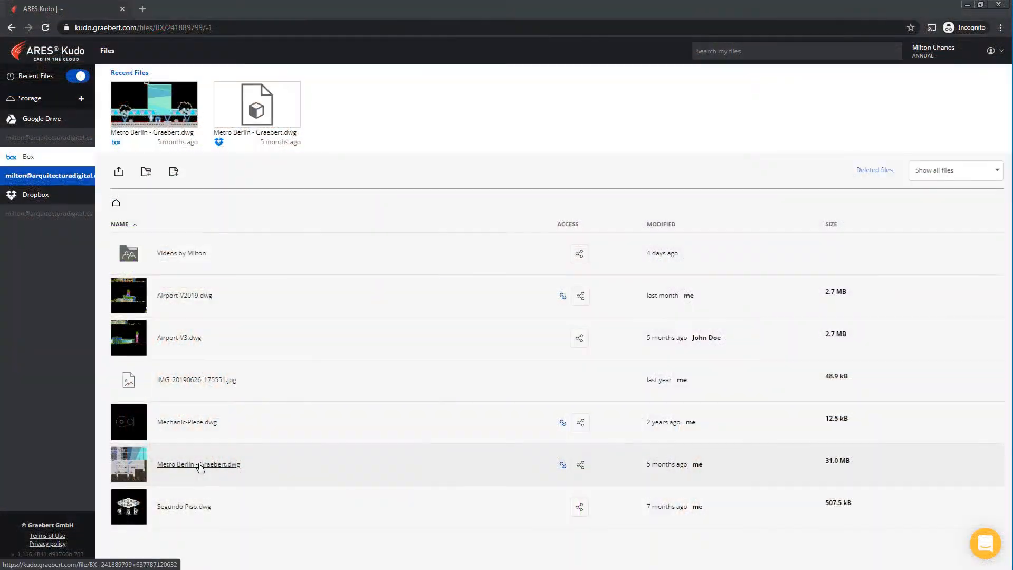
Load Metro Berlin - Graebert.dwg in ARES Kudo and toggle its drawing tools menu
click(199, 464)
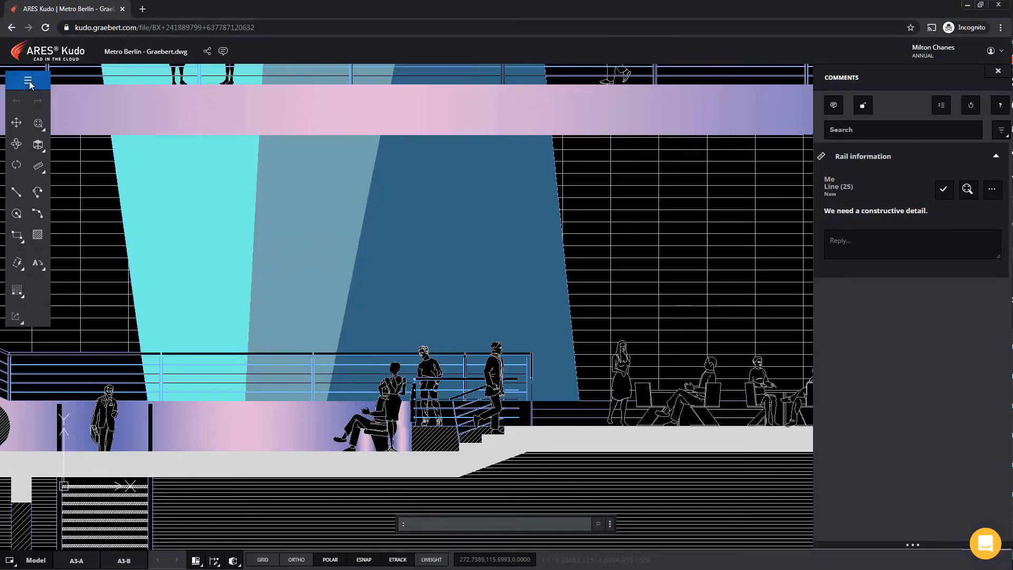
click(27, 80)
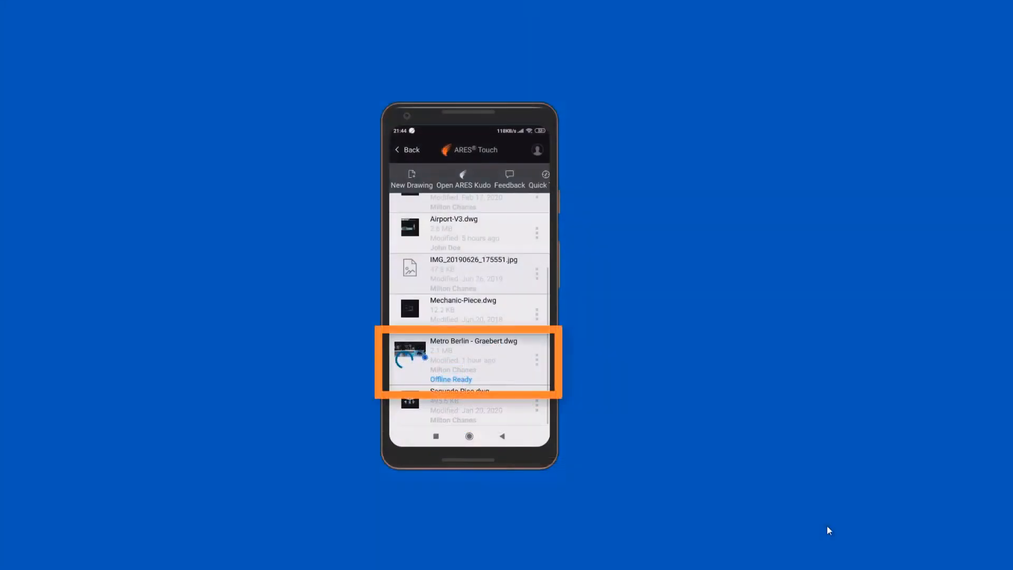
Load Metro Berlin - Graebert.dwg in ARES Touch and bring up its comments
click(469, 358)
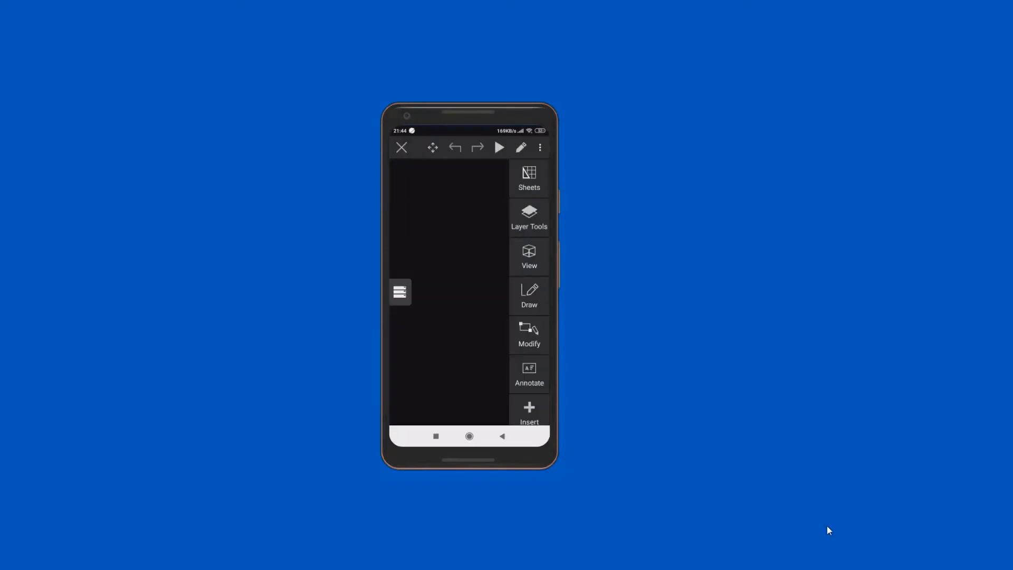
click(540, 147)
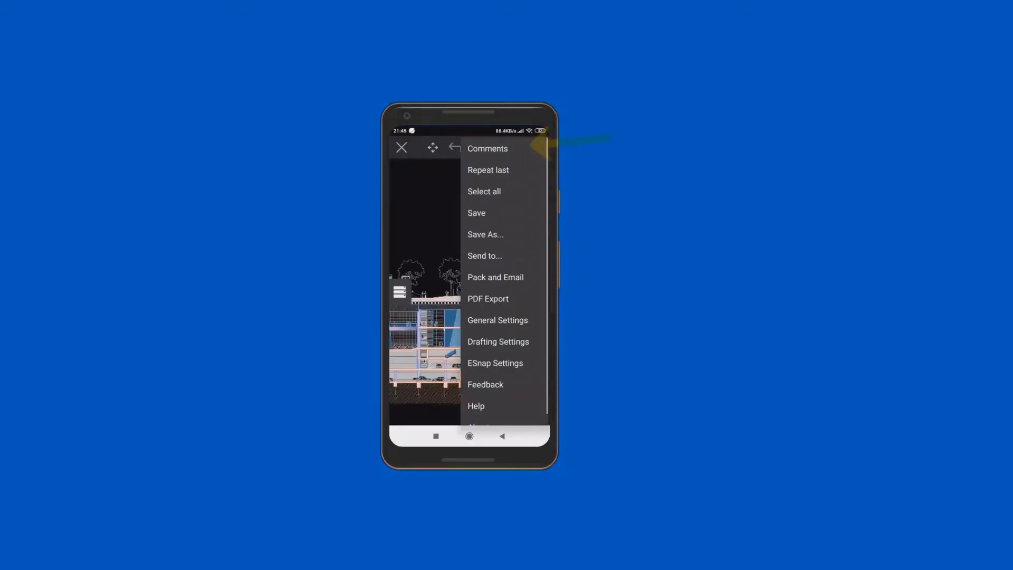
click(488, 148)
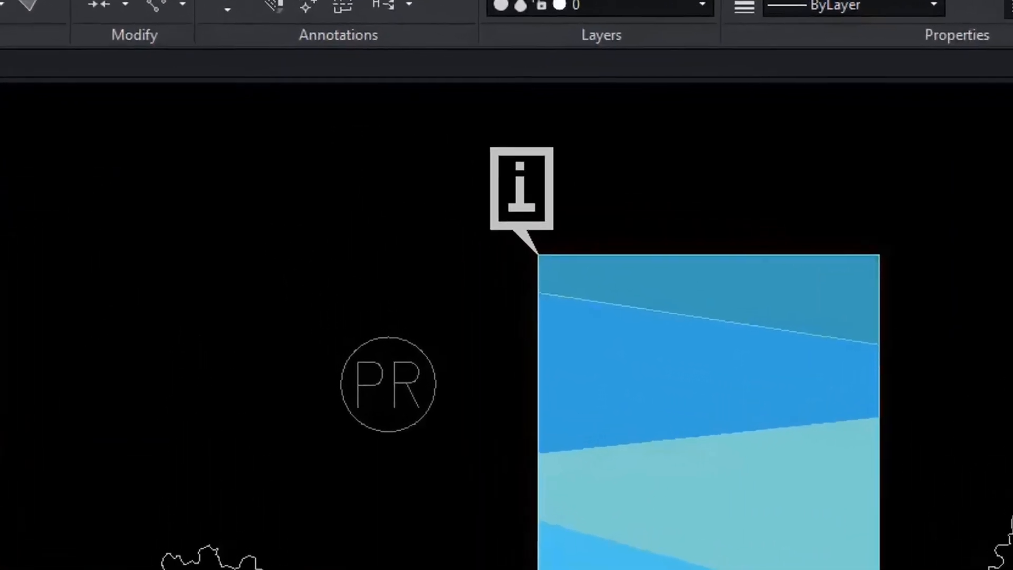
Adjust the zoom to view the information comment marker on the blue panel beside the PR circle
scroll(down, 3)
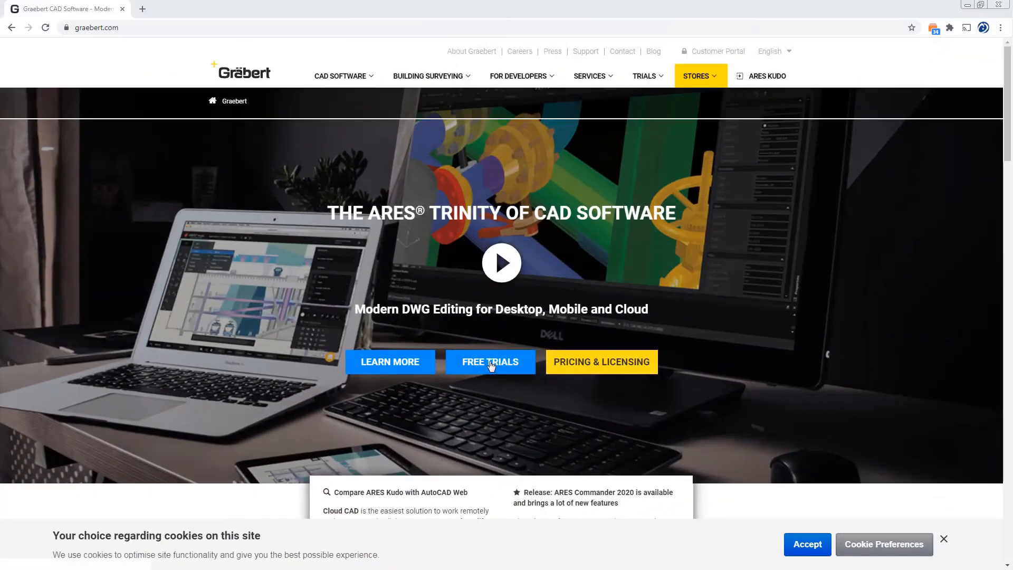
Go to the free trial download page listing ARES Commander, ARES Map and ARES Mechanical
click(489, 361)
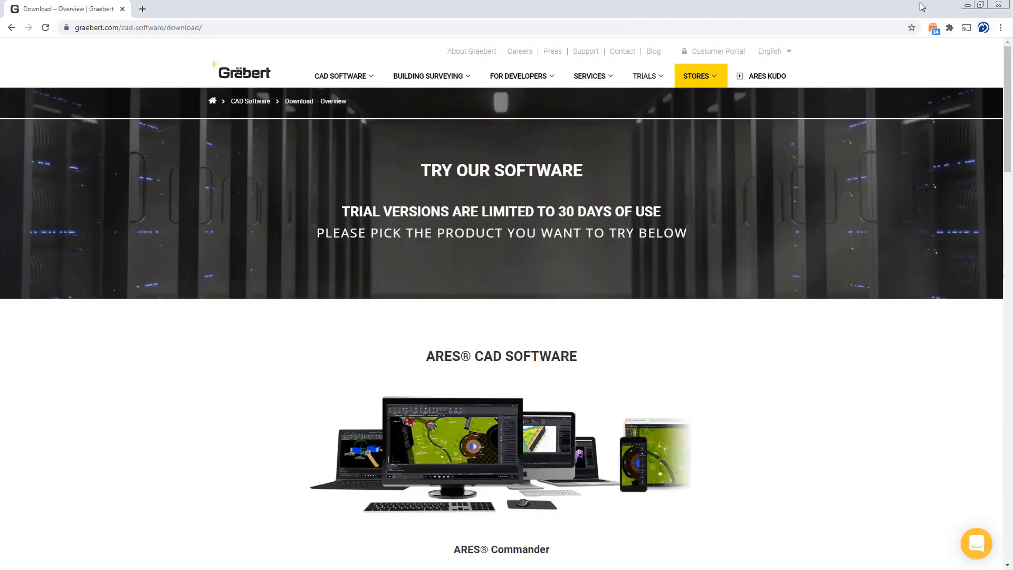
scroll(down, 3)
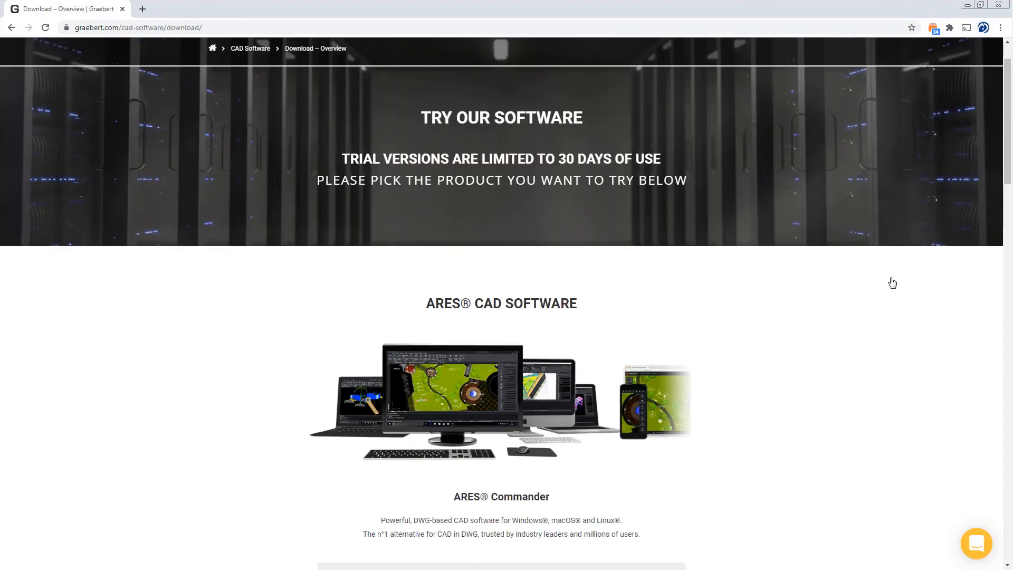
scroll(down, 3)
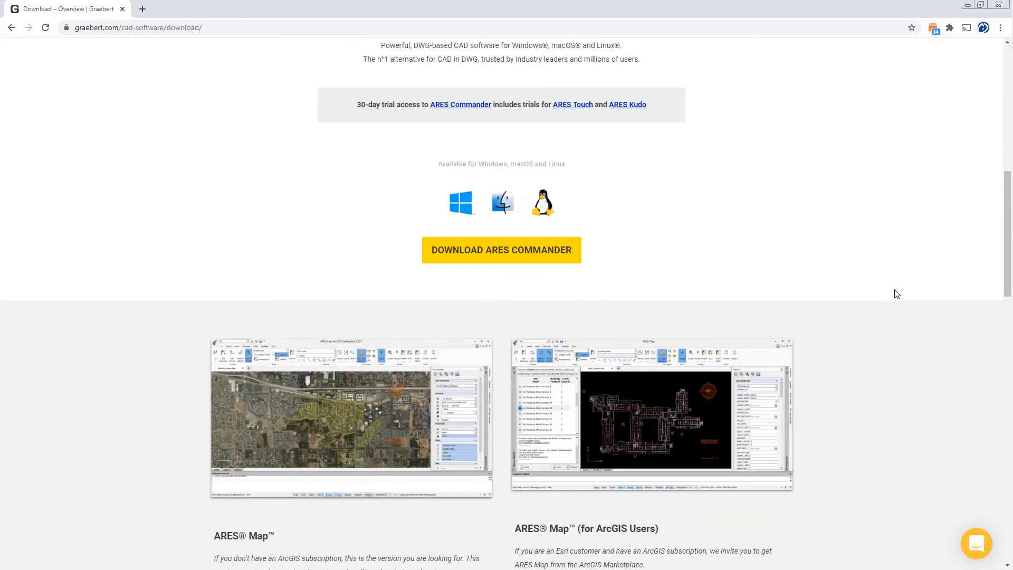
scroll(down, 3)
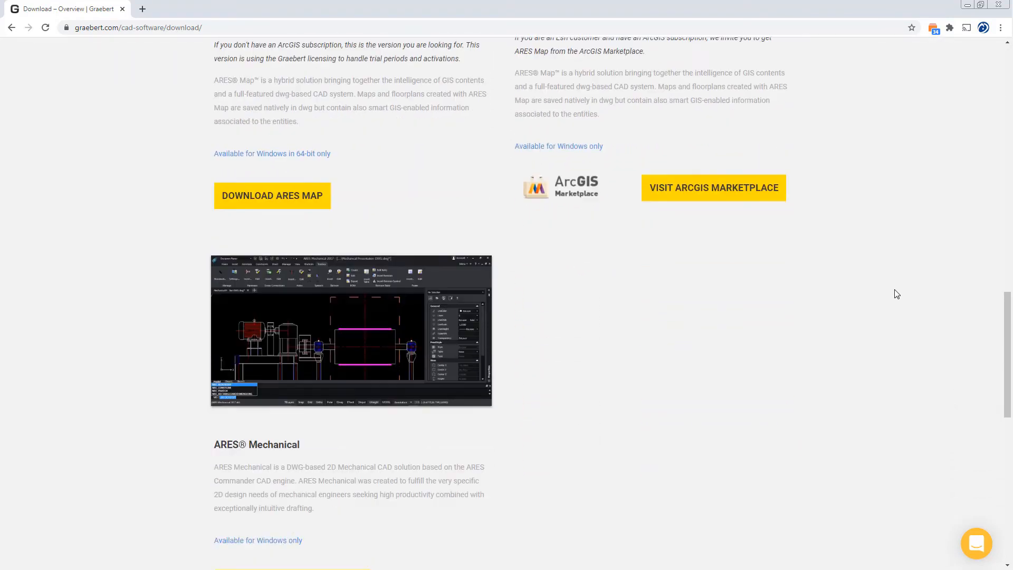